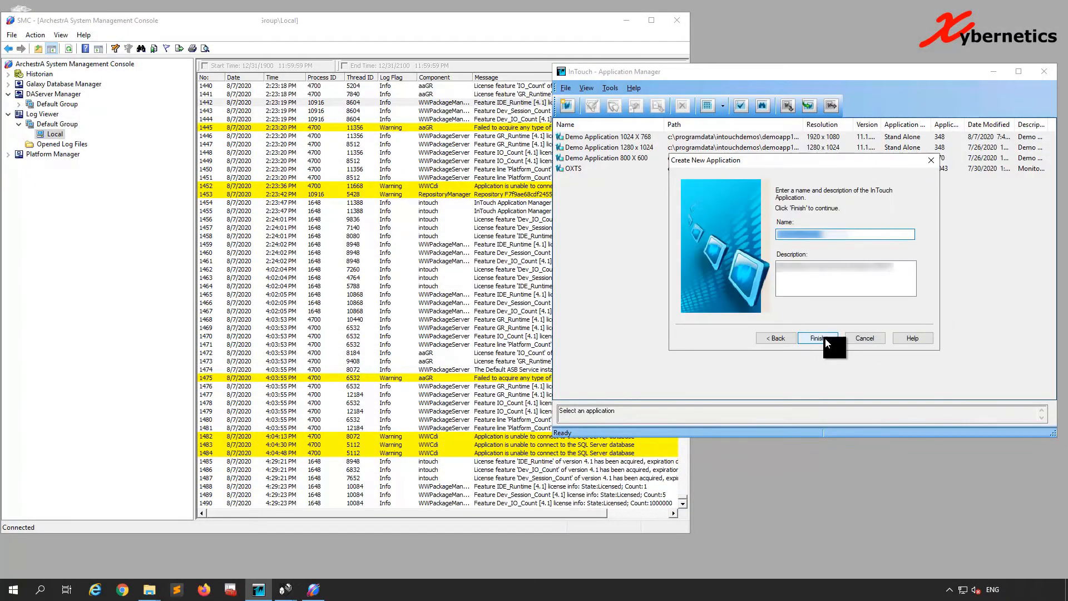
# Attempt to finish the new application, dismiss the 'Create operation failed' message, and rearrange windows
pyautogui.click(817, 338)
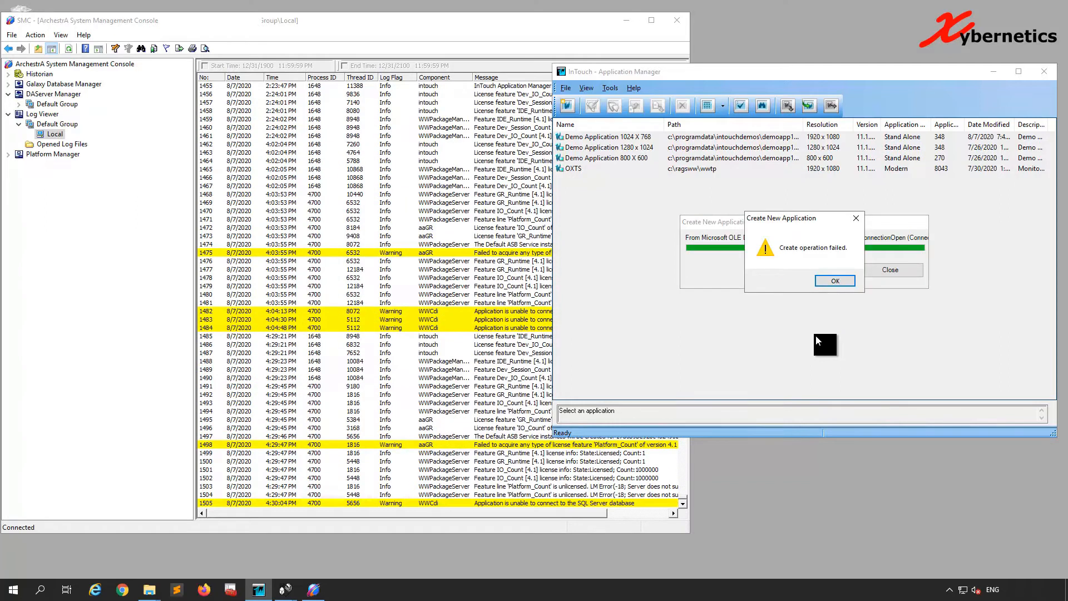
pyautogui.click(834, 280)
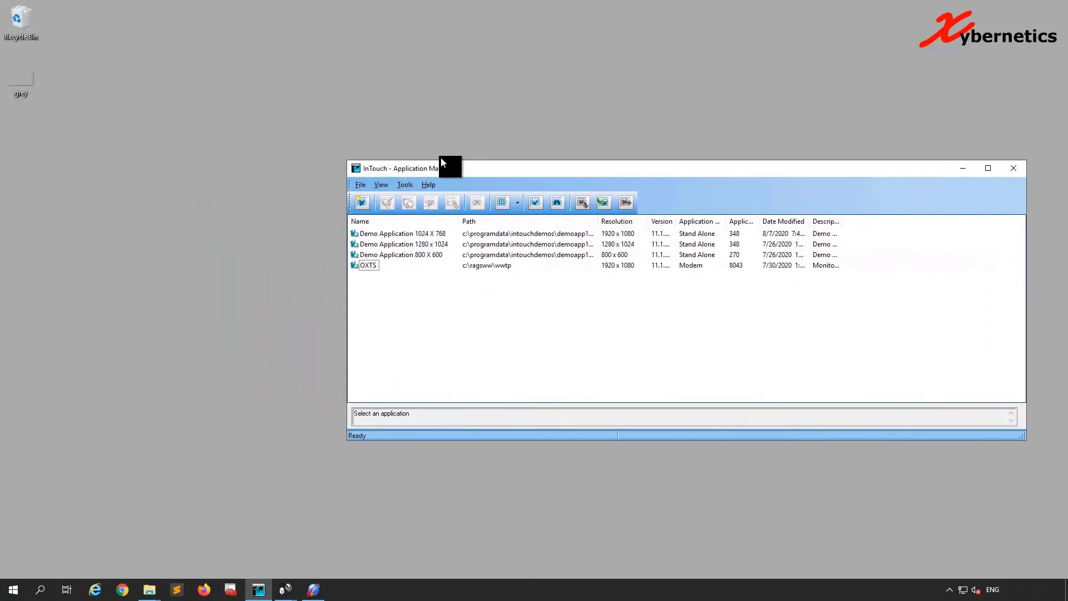
pyautogui.moveTo(402, 168); pyautogui.dragTo(457, 127)
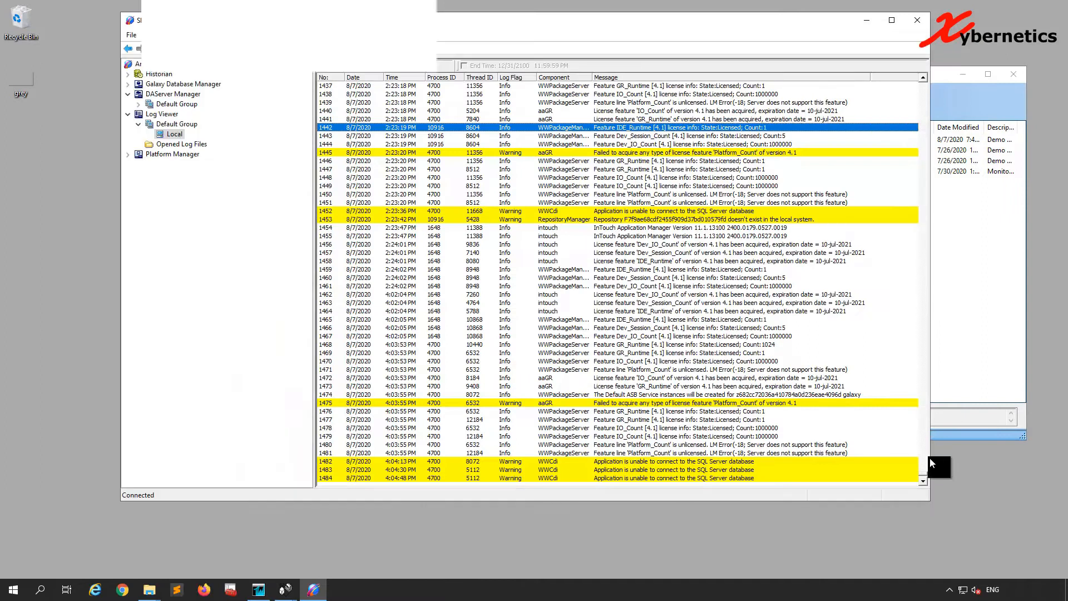
pyautogui.moveTo(938, 509)
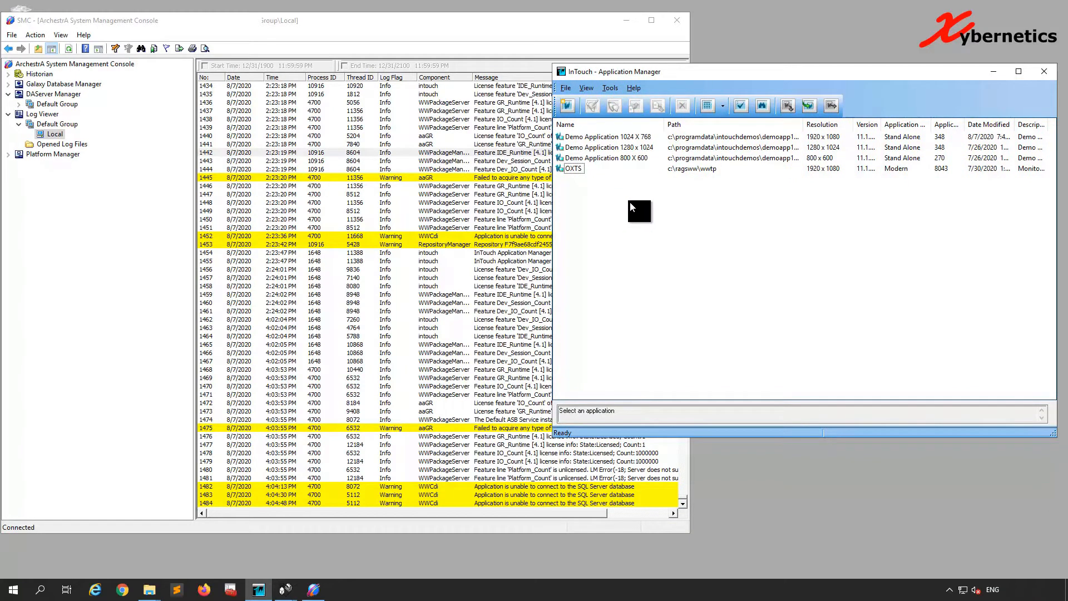
pyautogui.moveTo(621, 202)
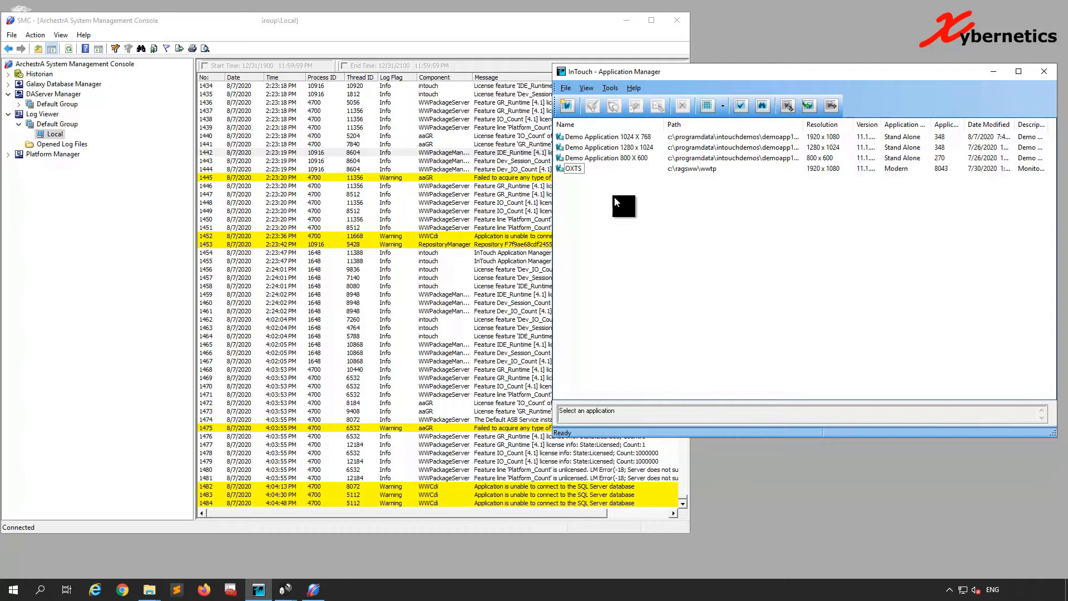
pyautogui.moveTo(654, 228)
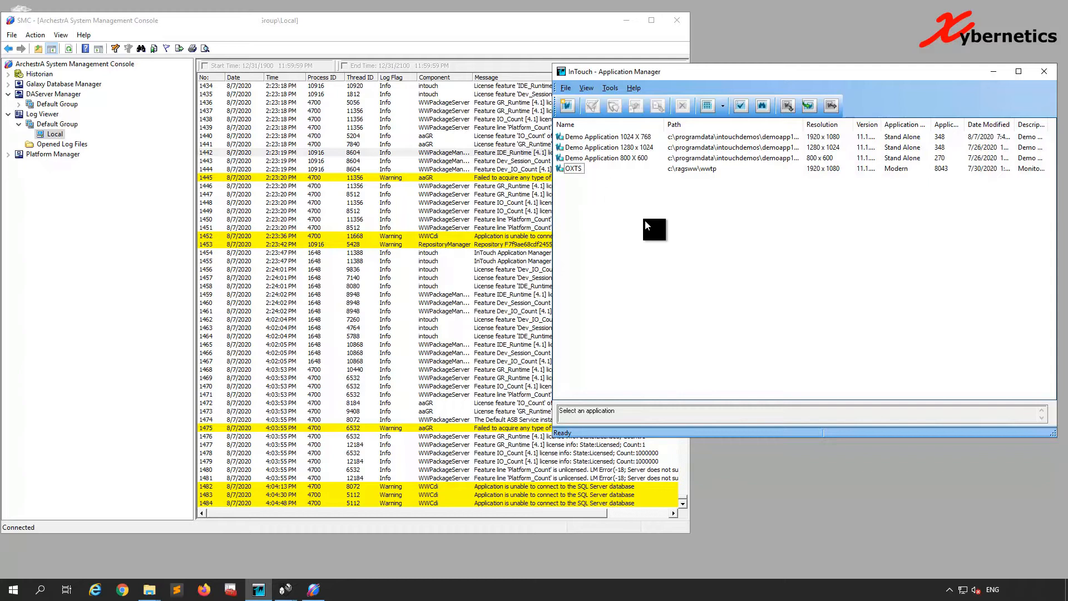
pyautogui.moveTo(637, 264)
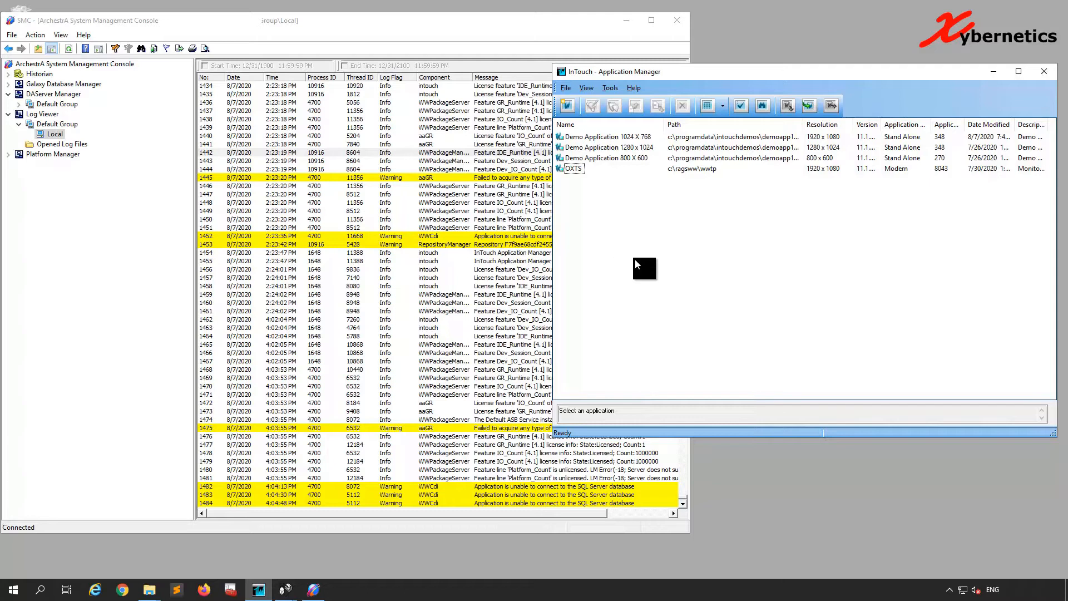
pyautogui.moveTo(652, 247)
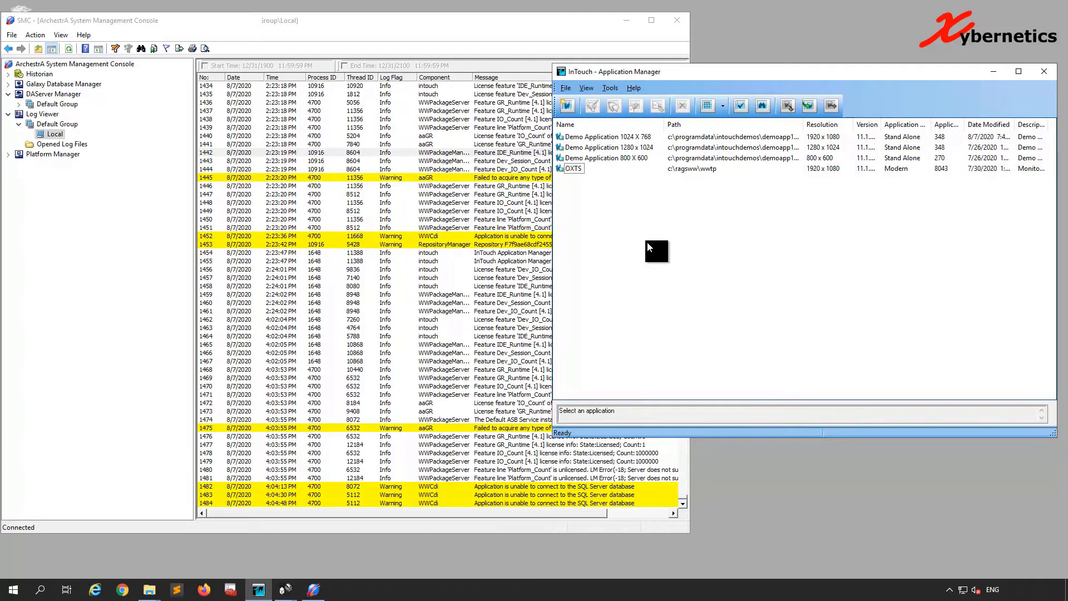
pyautogui.moveTo(647, 243)
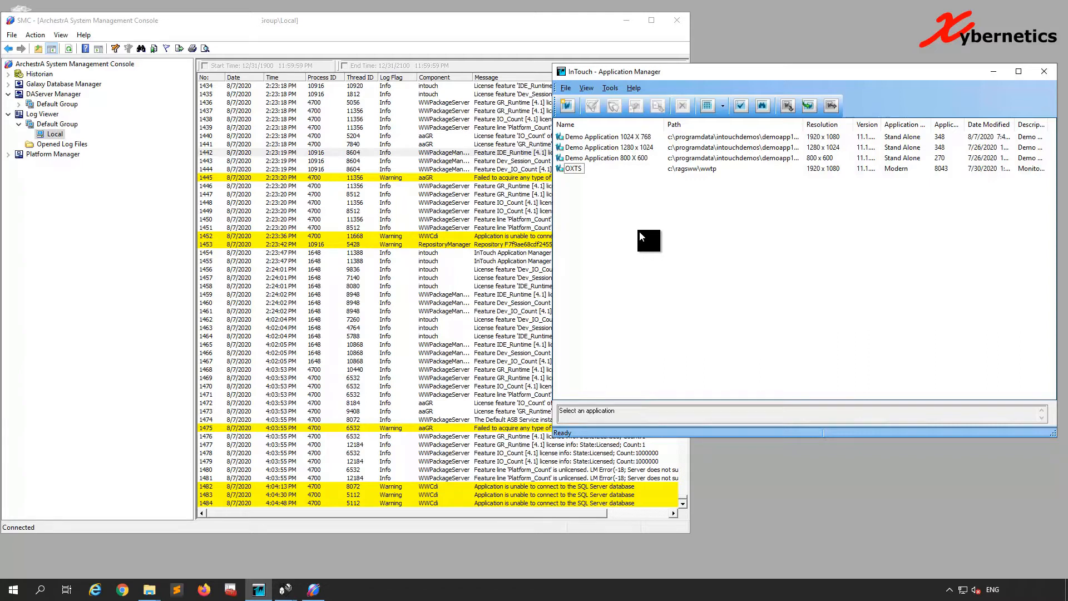
# Import the OPP.aaPKG package and accept the default application storage path
pyautogui.click(564, 88)
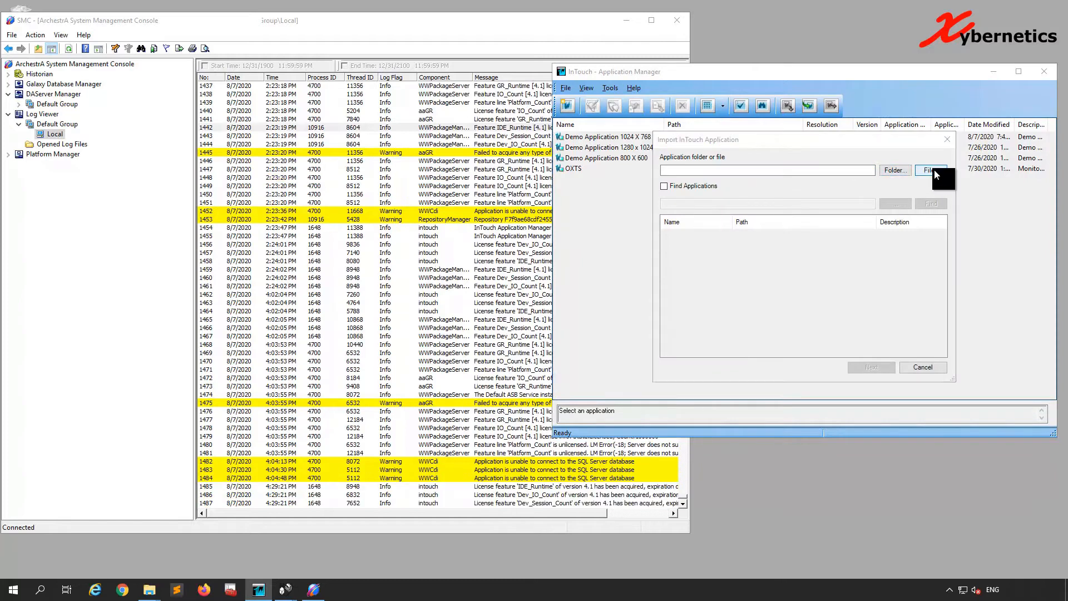
pyautogui.click(931, 170)
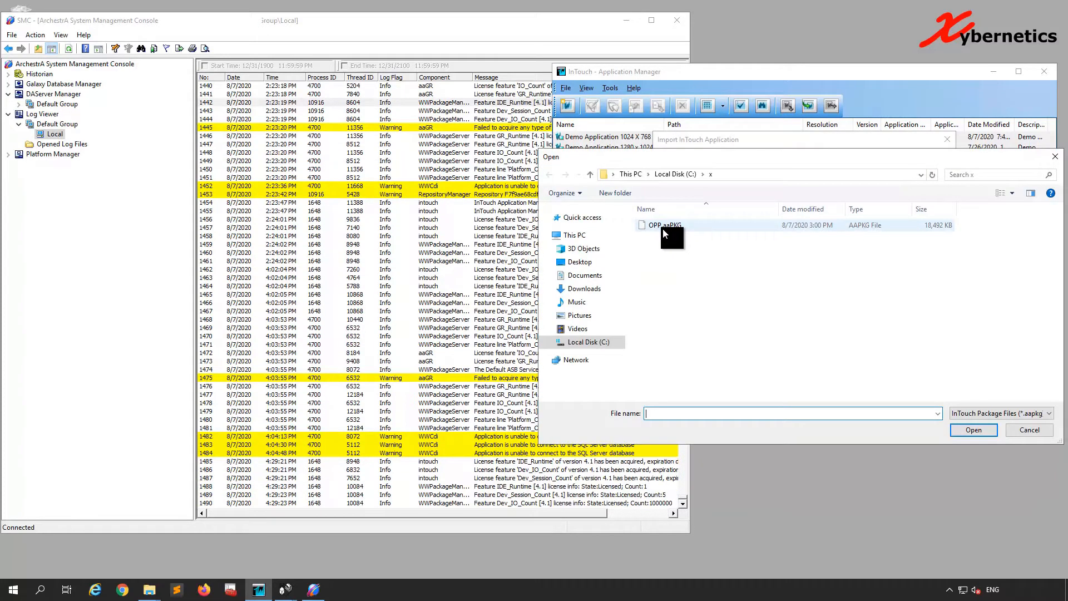
pyautogui.click(1029, 430)
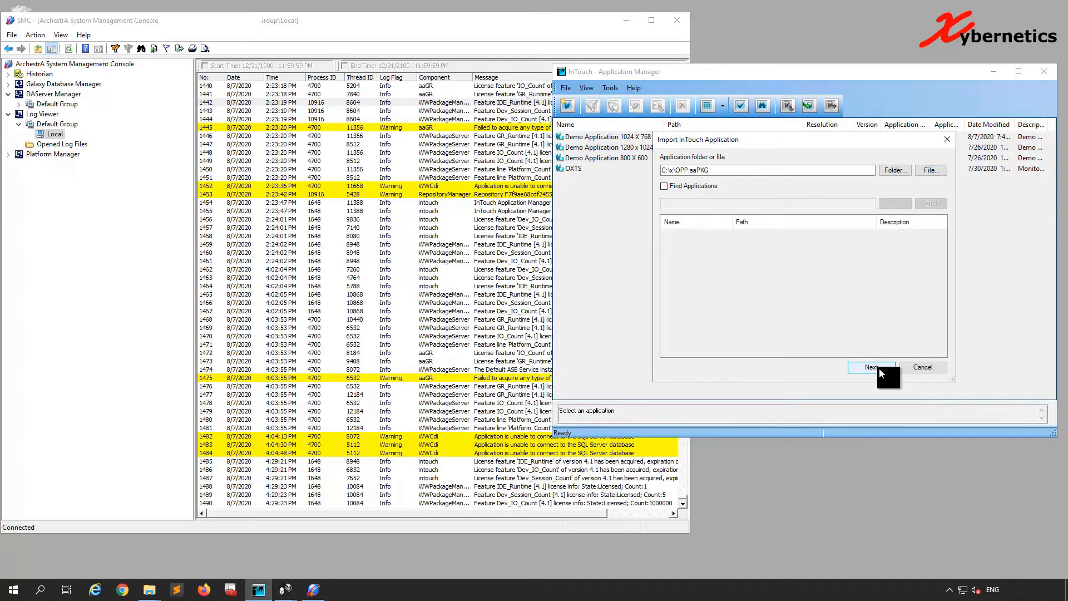
pyautogui.click(871, 367)
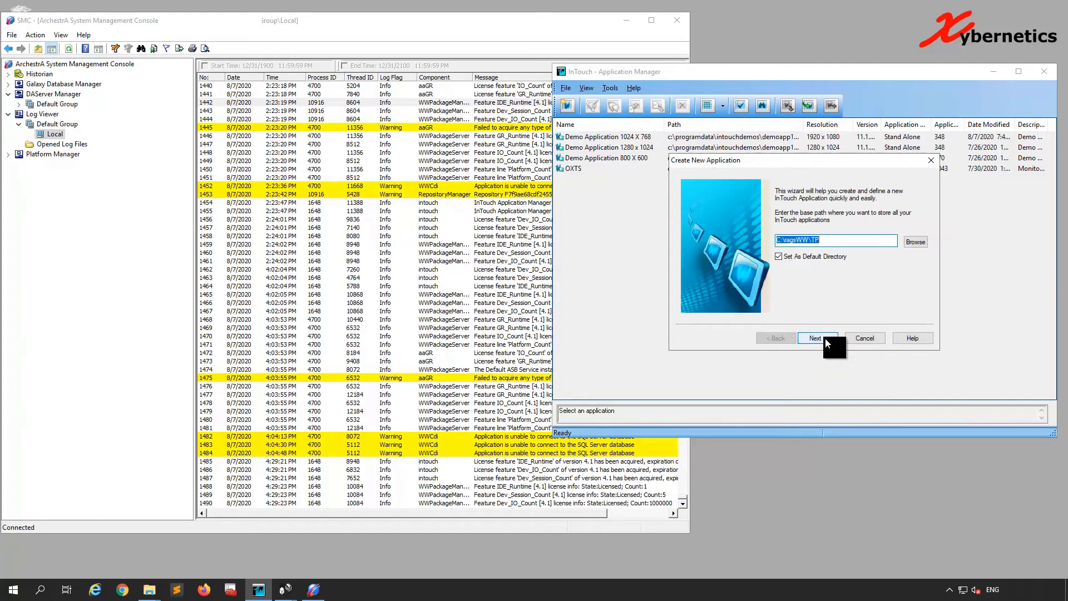
pyautogui.click(814, 337)
pyautogui.write('Testing')
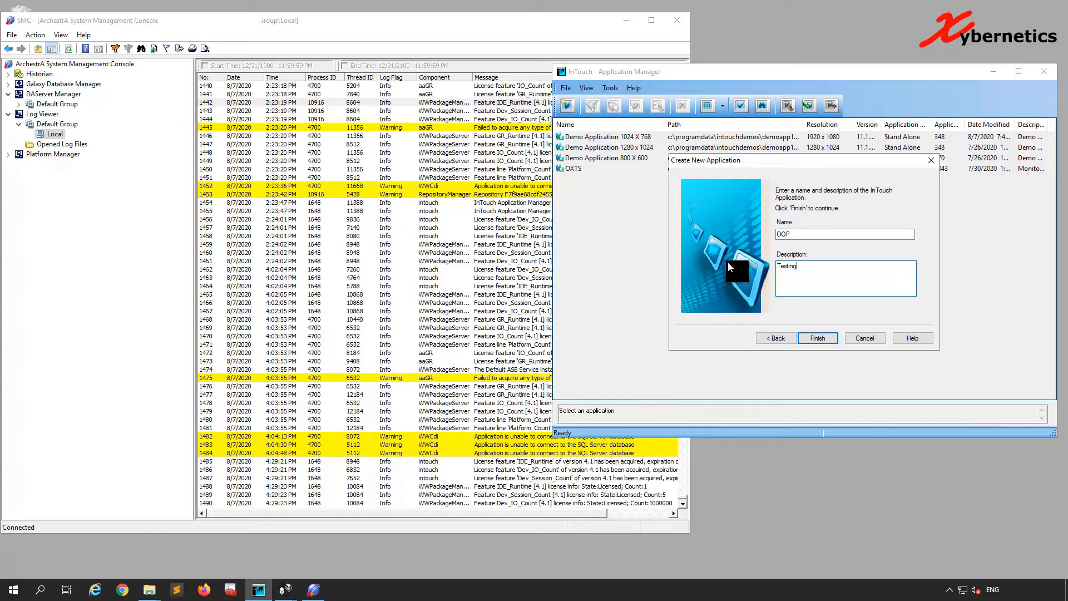
# Finish the OOP import, then dismiss both SQL connection failure messages
pyautogui.click(816, 337)
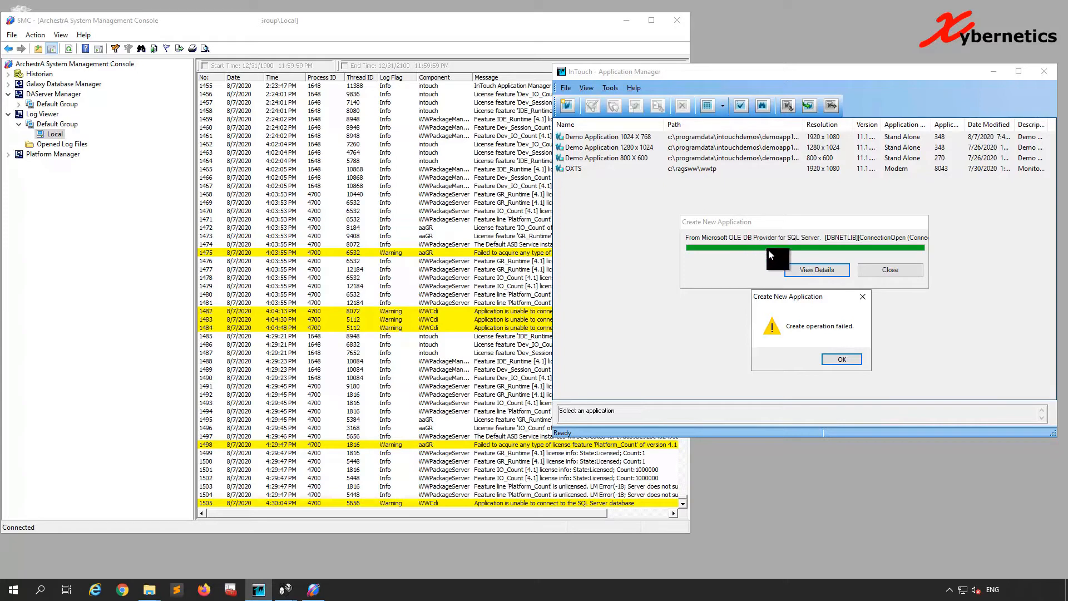
pyautogui.moveTo(231, 46)
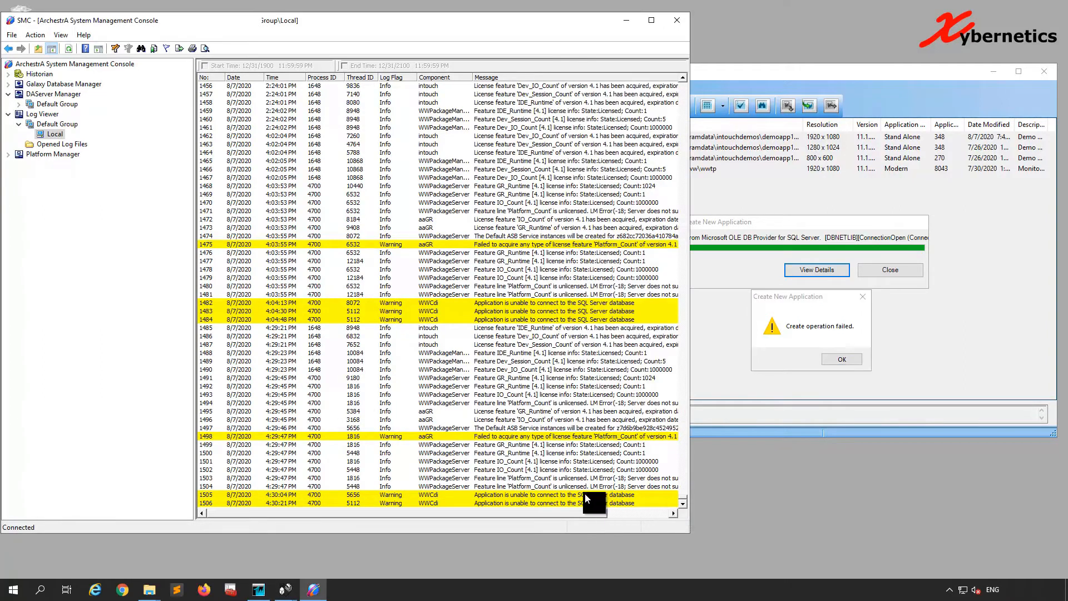
pyautogui.moveTo(781, 338)
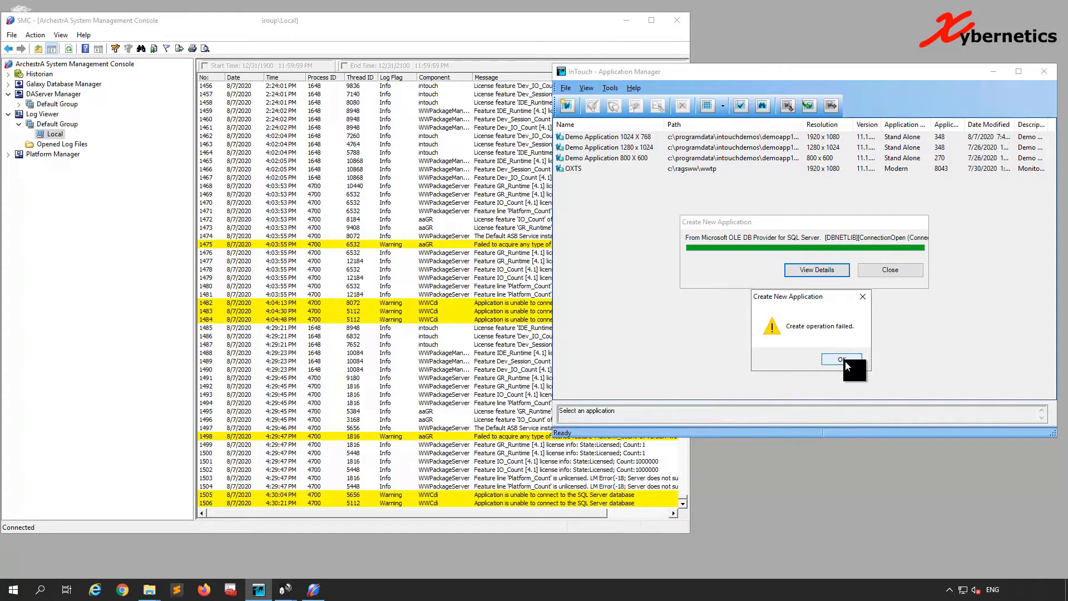
pyautogui.click(841, 358)
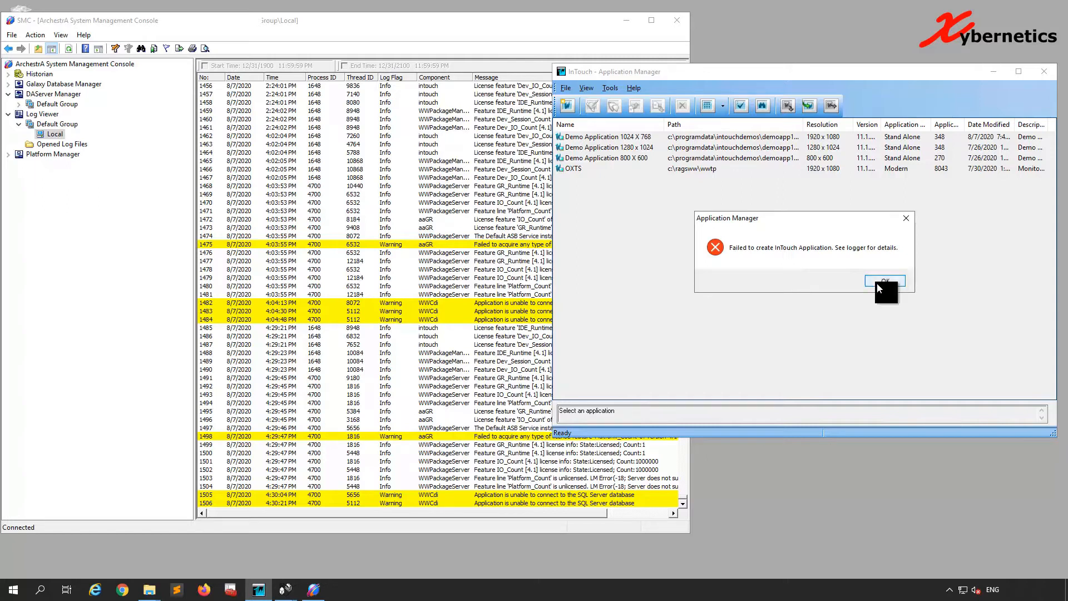
pyautogui.click(884, 280)
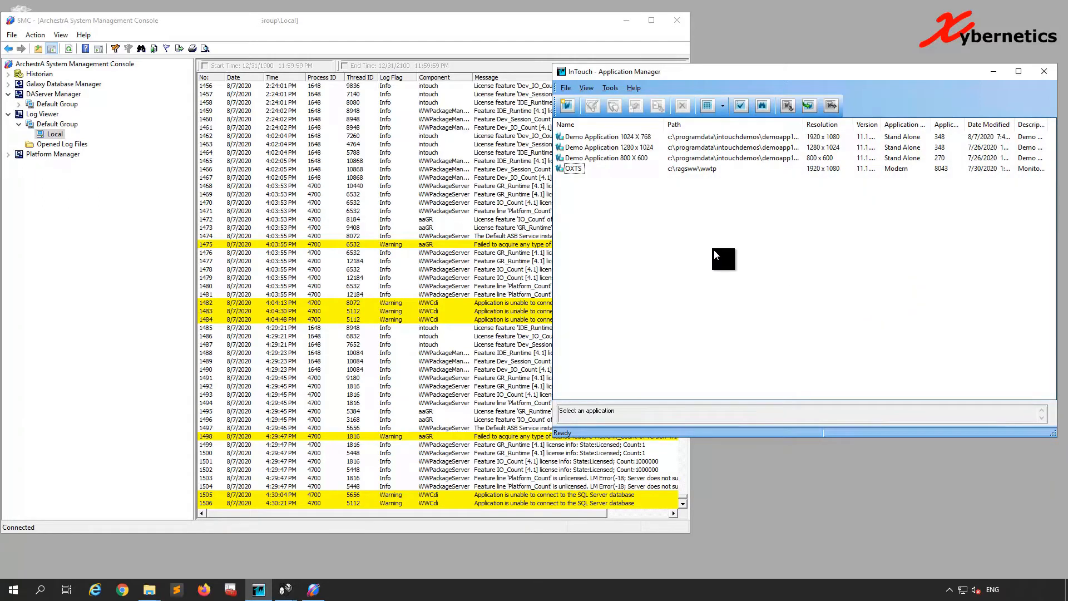
pyautogui.moveTo(48, 571)
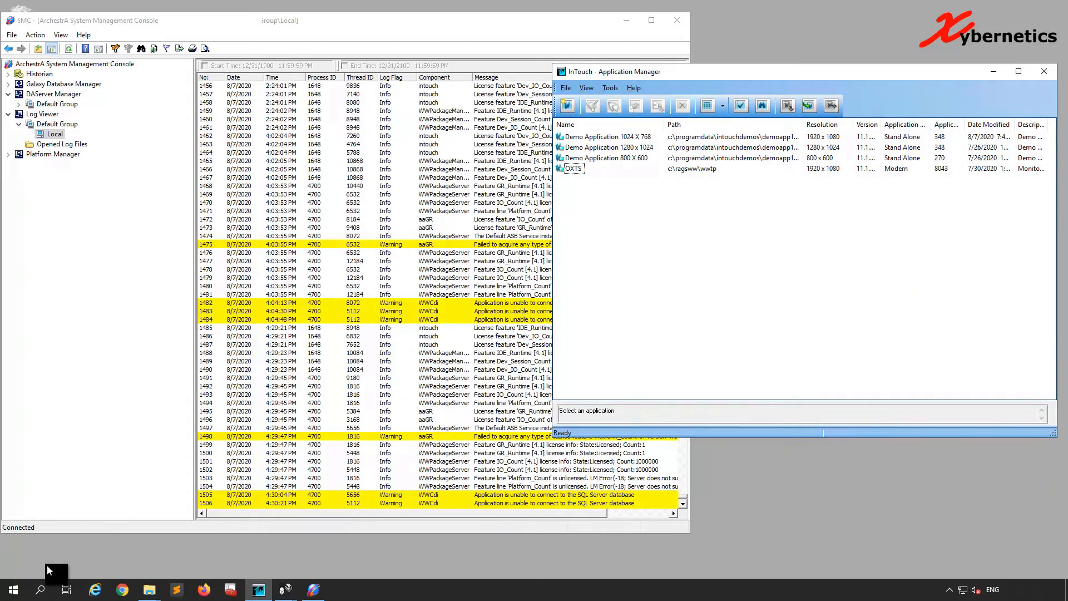
# Launch SQL Server 2017 Configuration Manager from the Start menu's Microsoft SQL Server 2017 folder
pyautogui.click(12, 588)
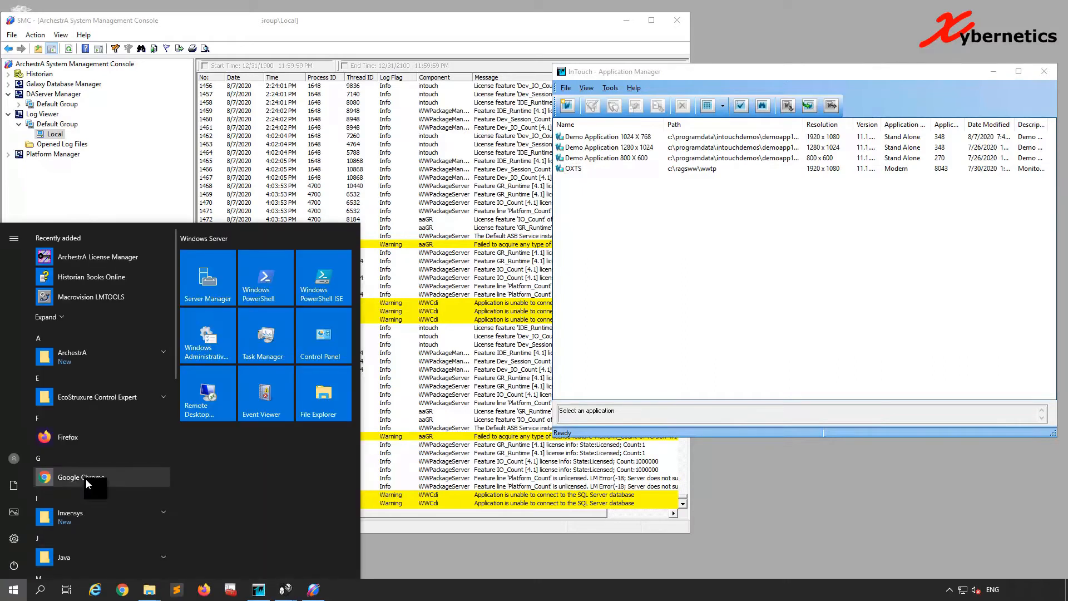
pyautogui.scroll(-3)
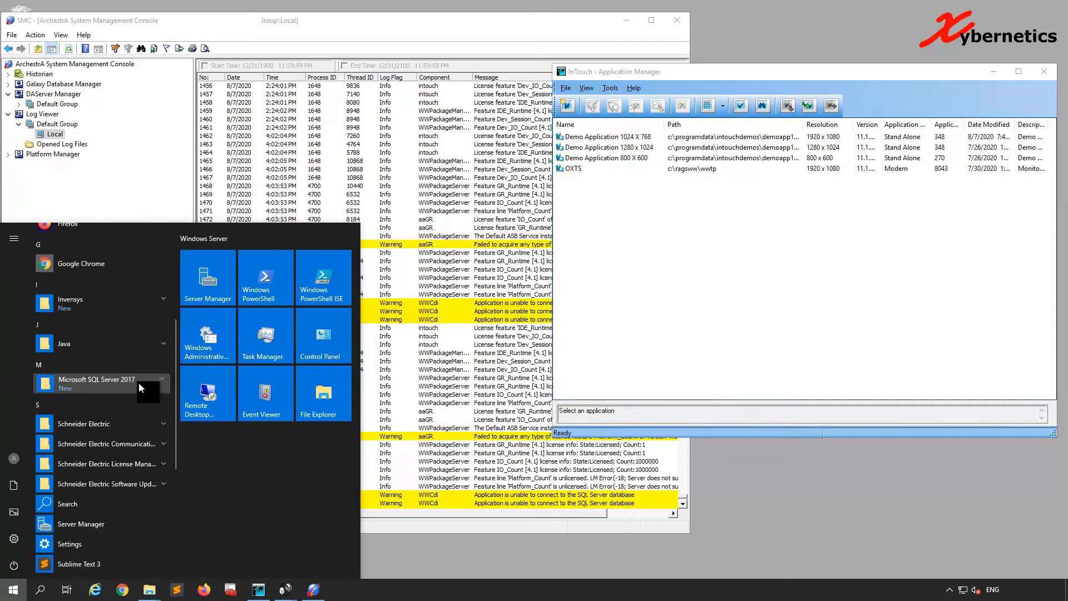
pyautogui.click(95, 382)
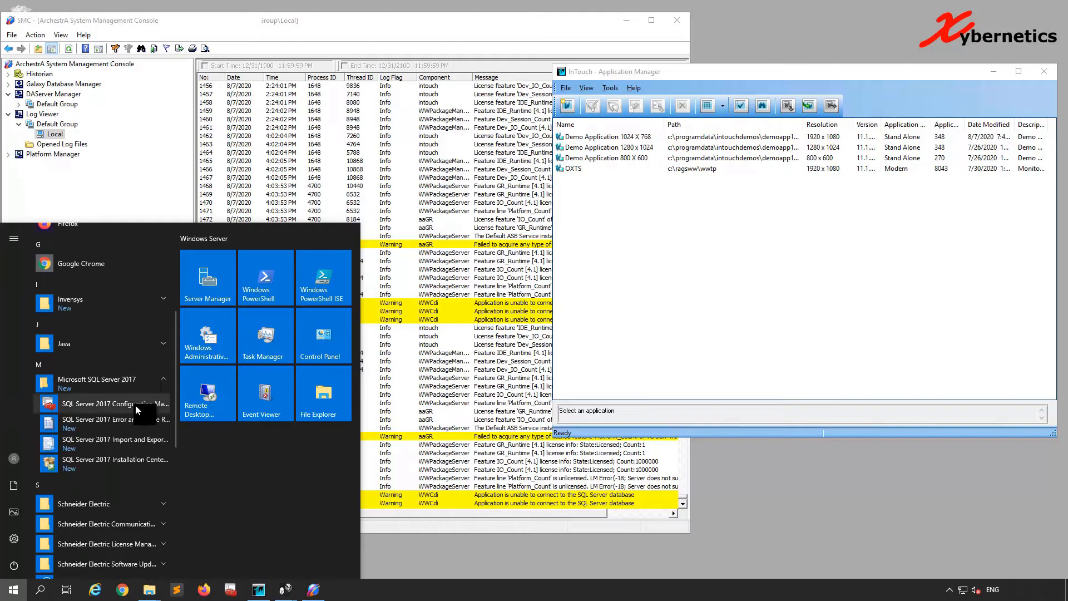
pyautogui.moveTo(115, 404)
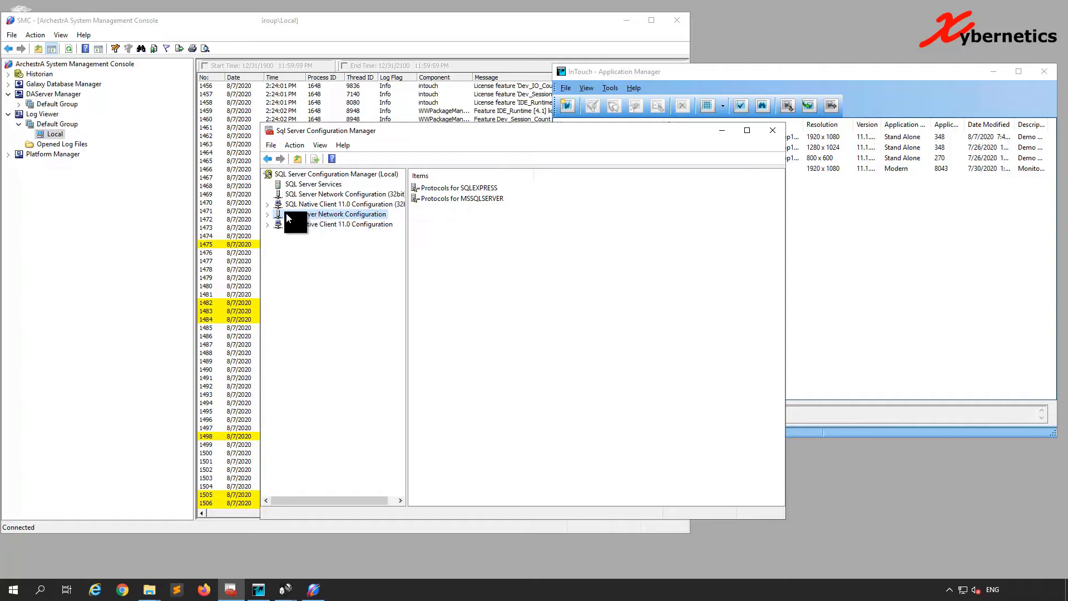
# Set Named Pipes Enabled to Yes for MSSQLSERVER, apply, and acknowledge the restart warning
pyautogui.click(267, 213)
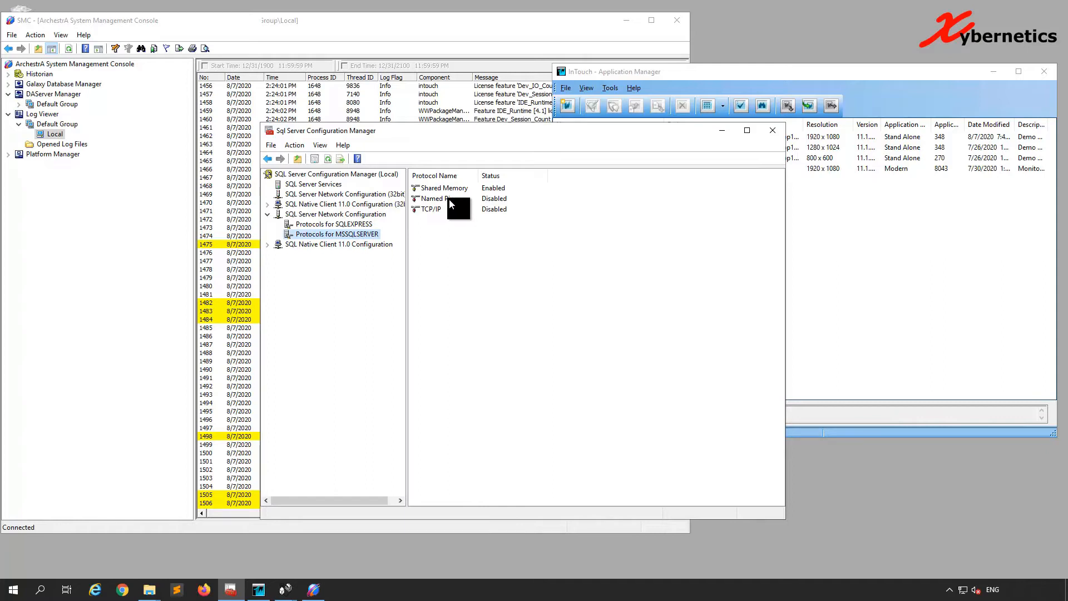
pyautogui.doubleClick(432, 198)
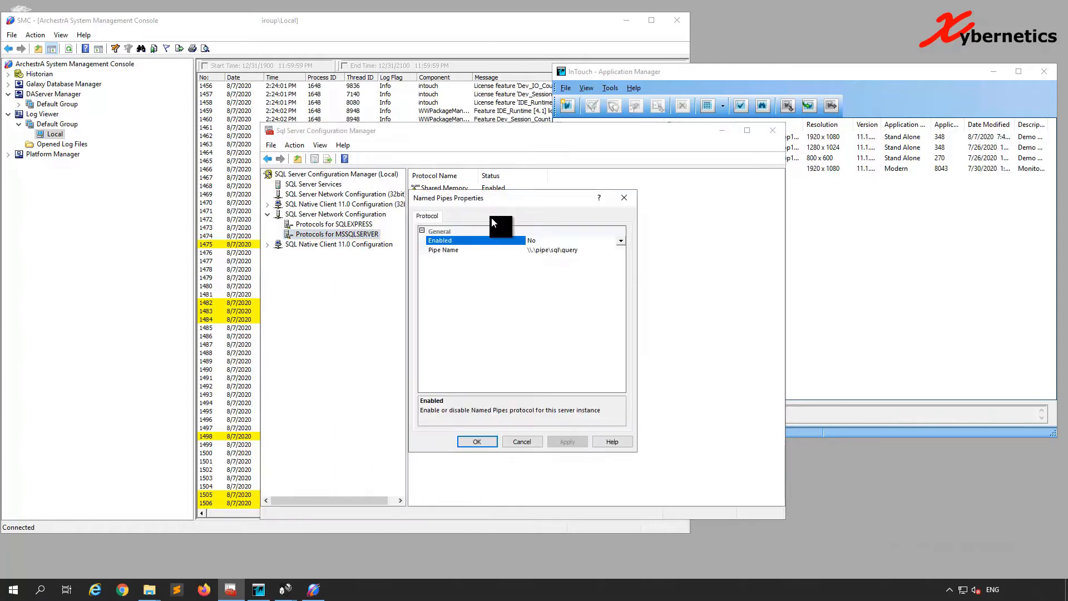
pyautogui.click(619, 240)
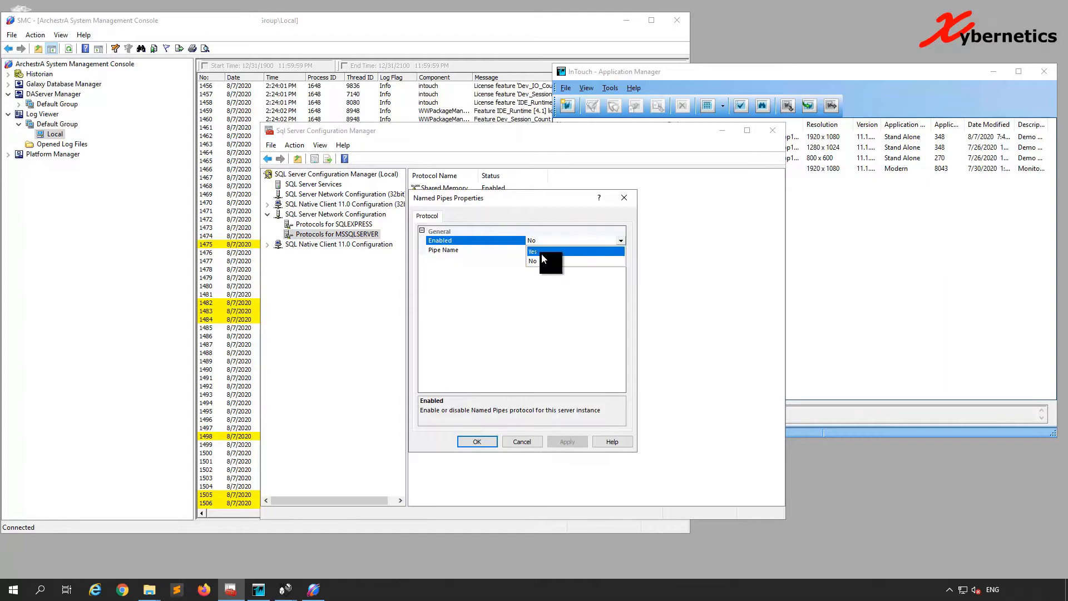
pyautogui.click(534, 251)
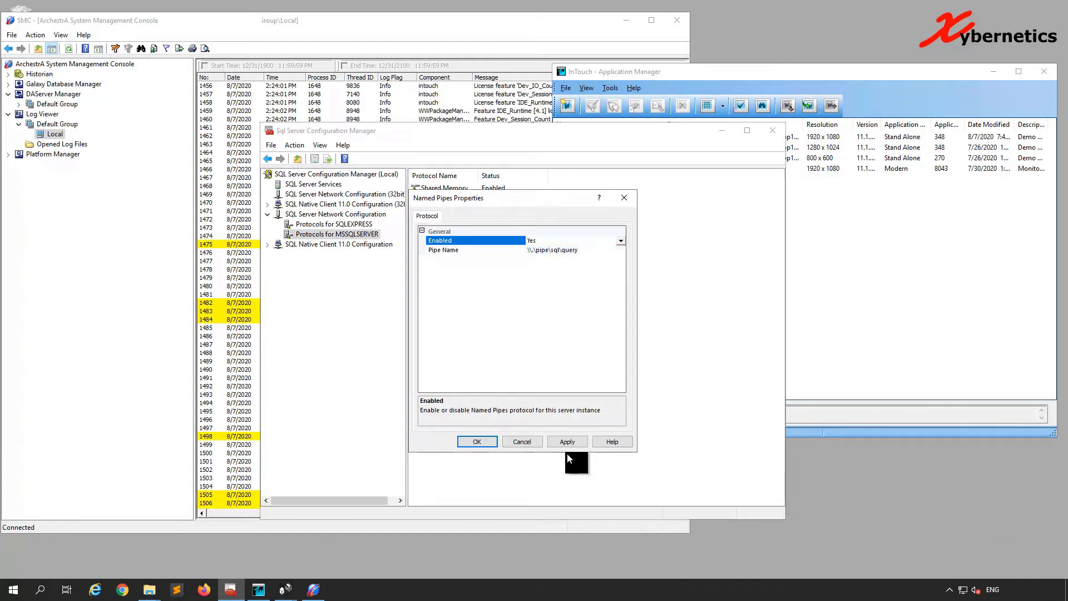
pyautogui.click(566, 441)
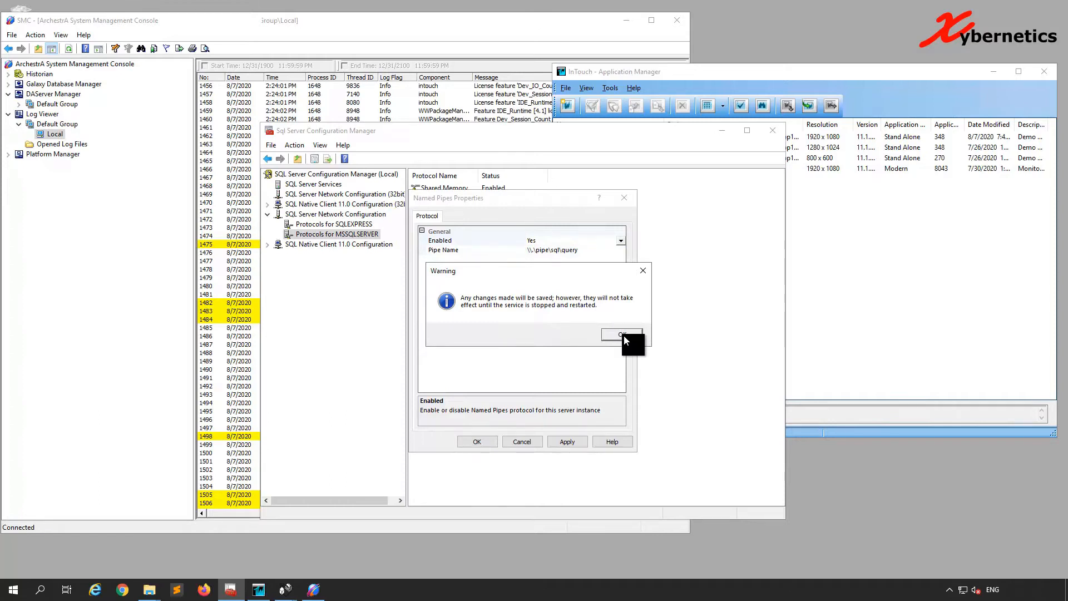
pyautogui.click(619, 334)
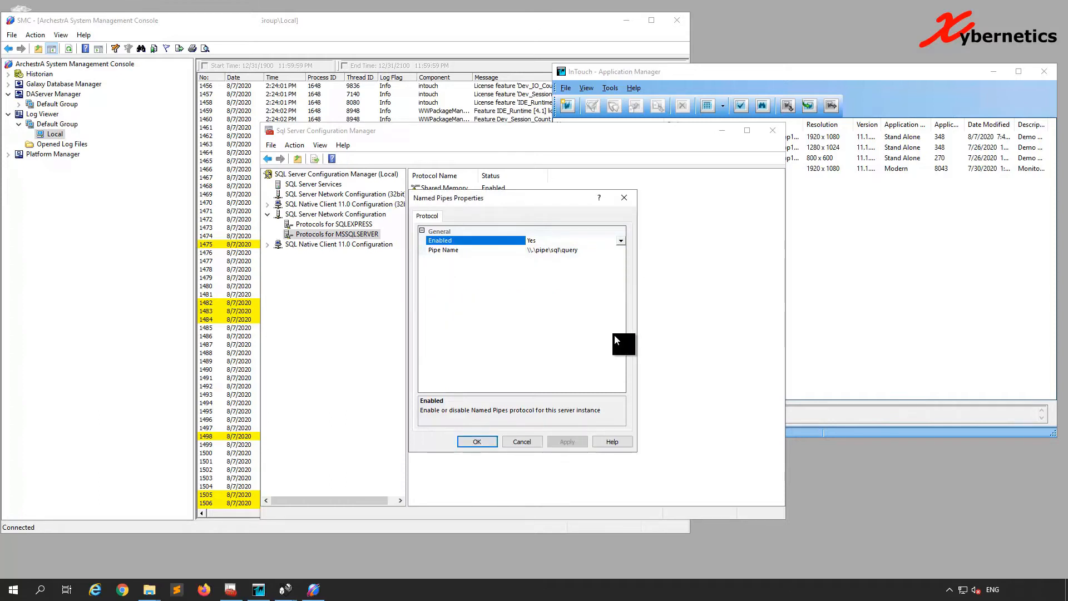
# Set TCP/IP and its IP1 address to Enabled for MSSQLSERVER and apply the changes
pyautogui.click(477, 441)
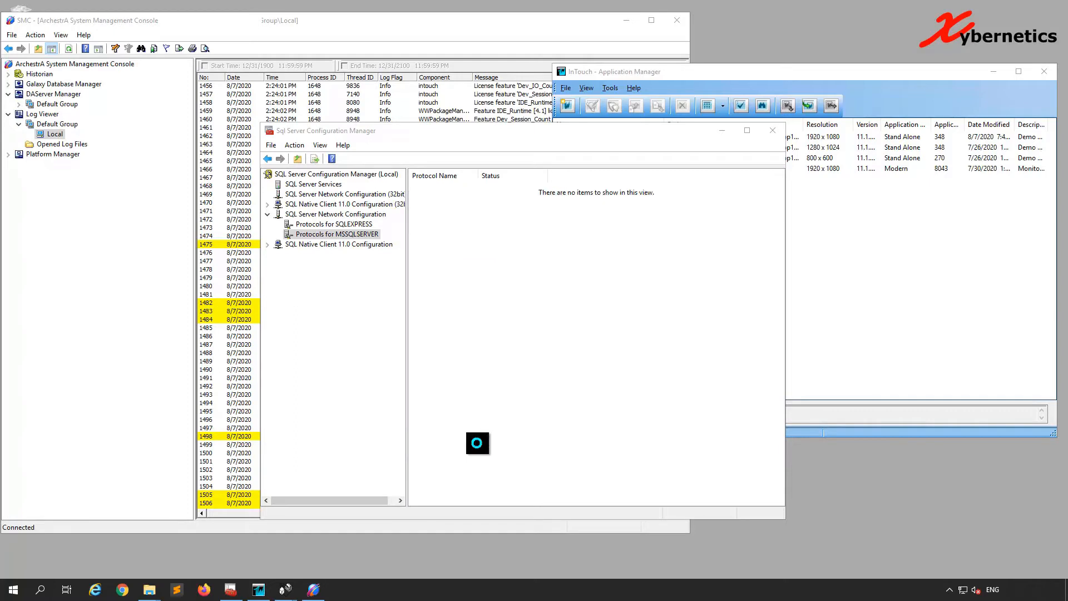
pyautogui.click(338, 234)
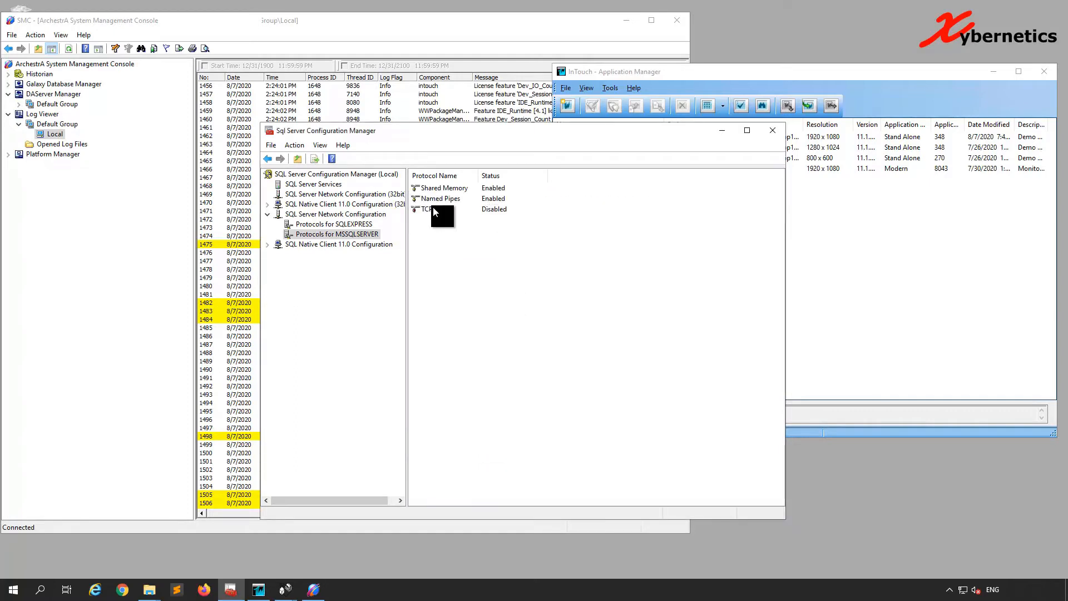
pyautogui.doubleClick(428, 210)
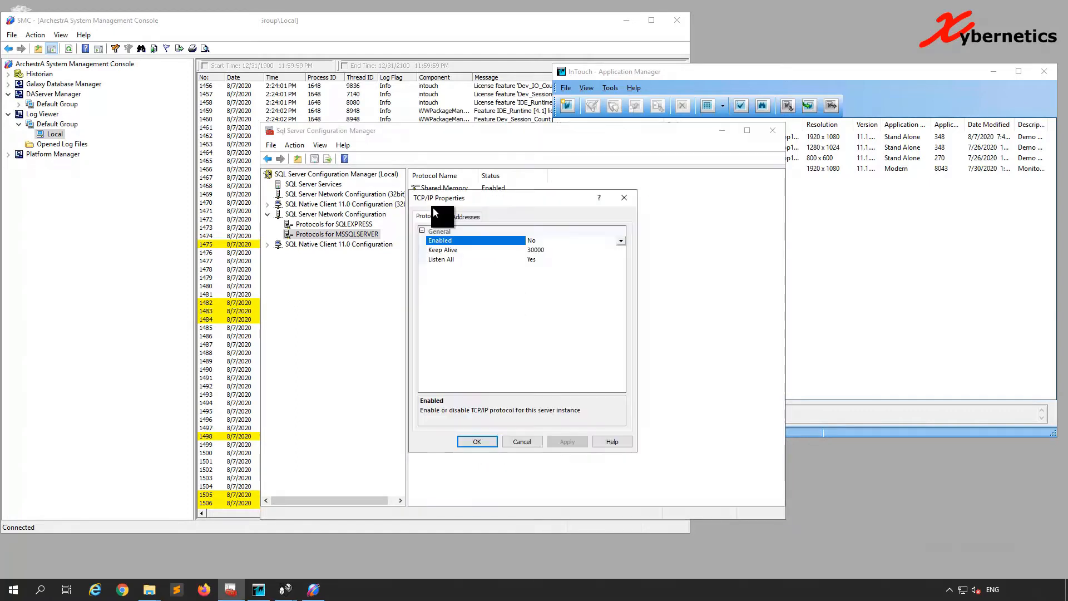
pyautogui.click(618, 239)
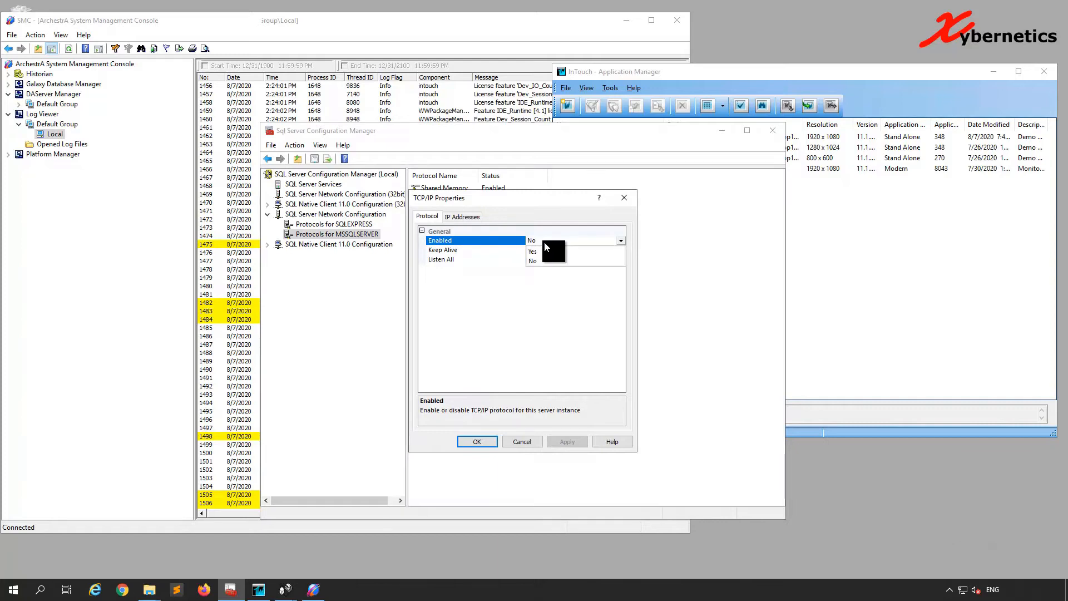
pyautogui.click(532, 251)
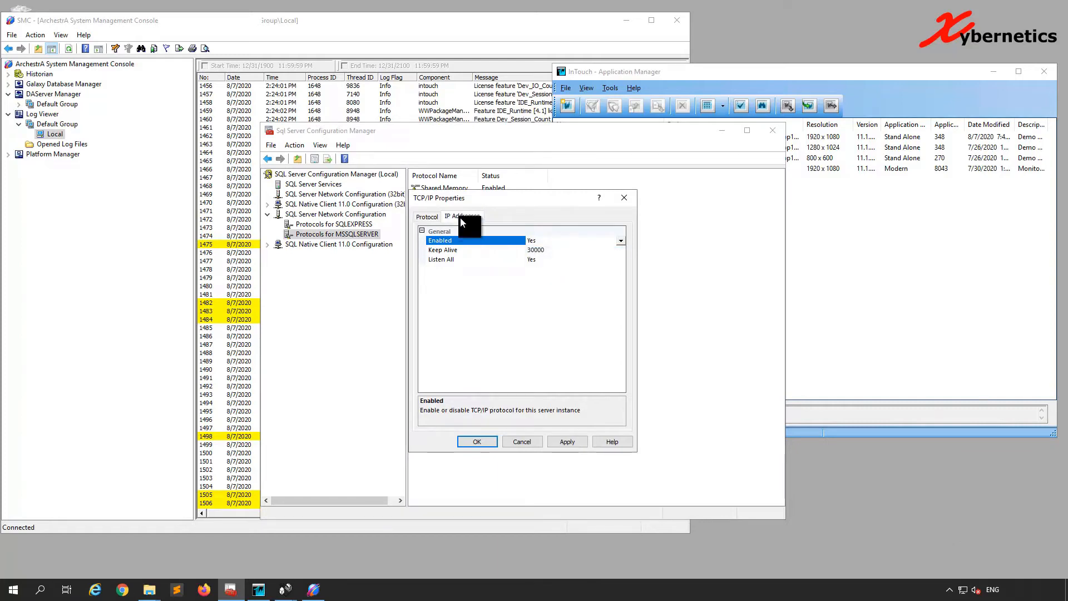
pyautogui.click(462, 216)
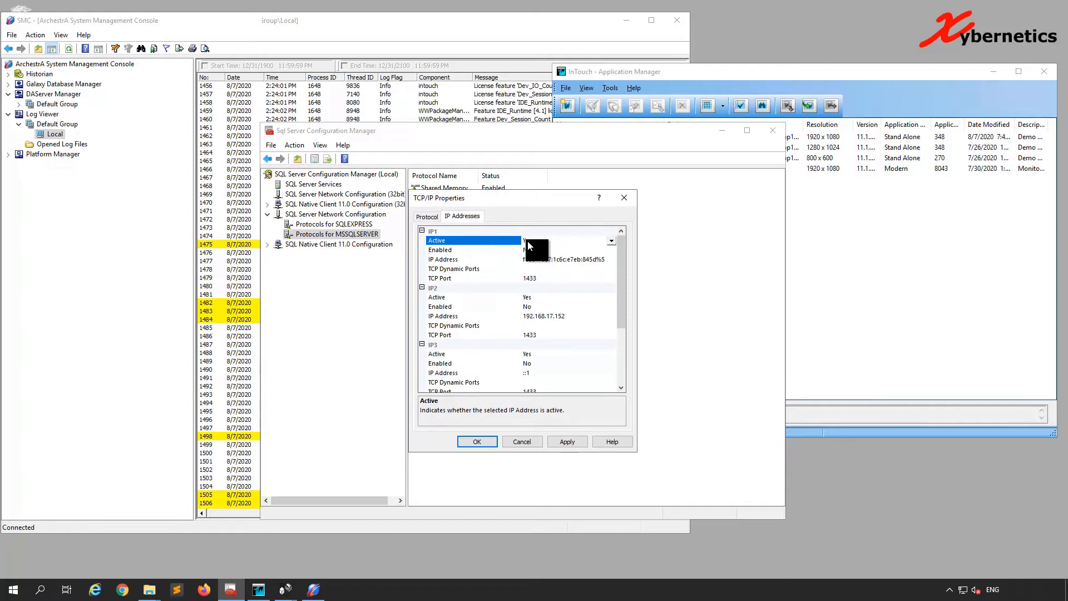
pyautogui.click(473, 249)
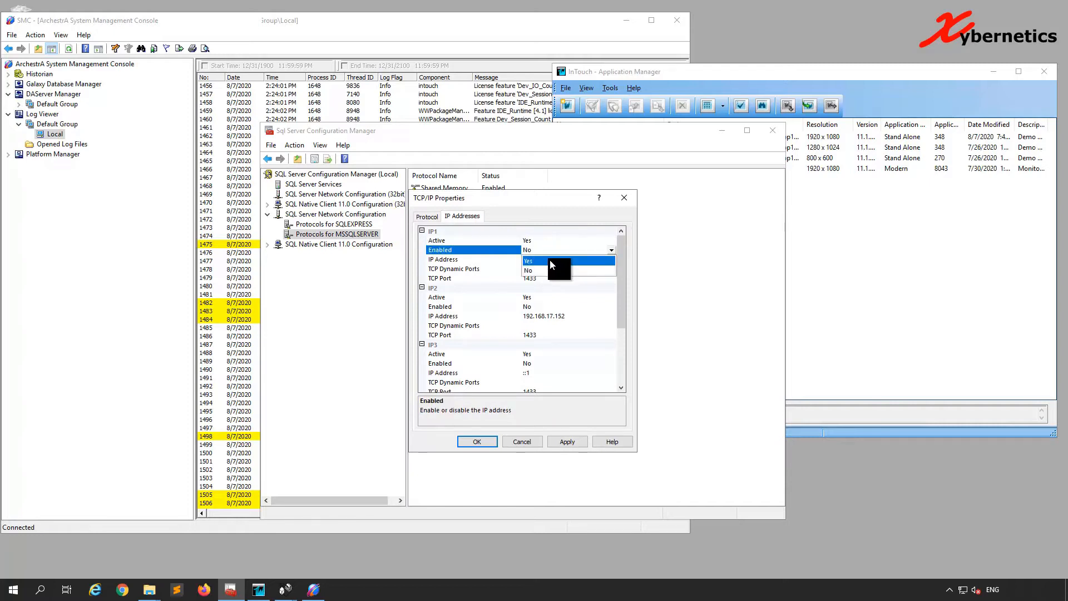
pyautogui.click(559, 260)
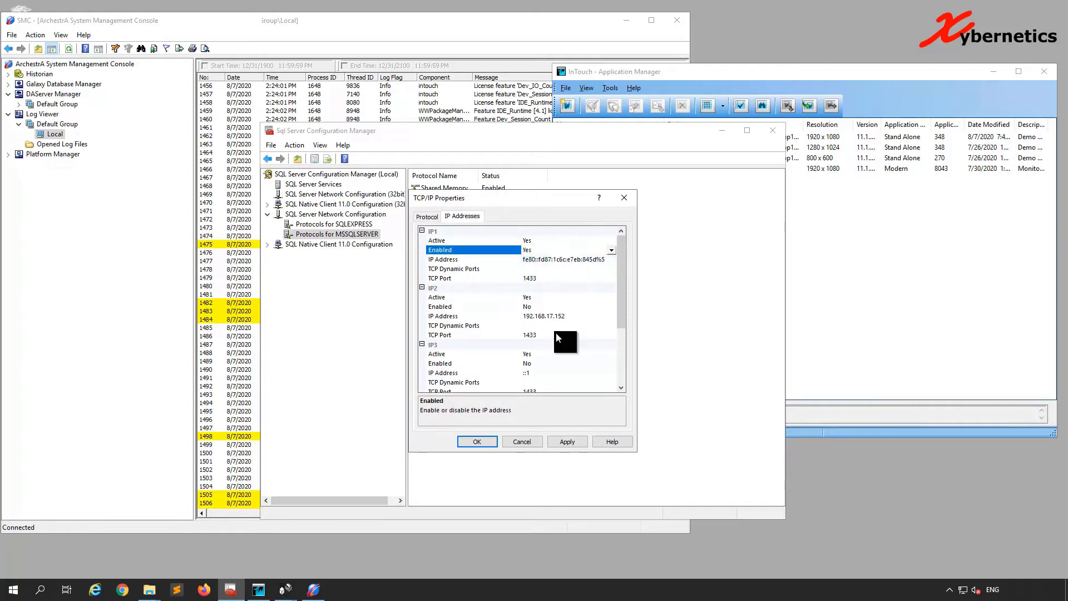
pyautogui.click(566, 441)
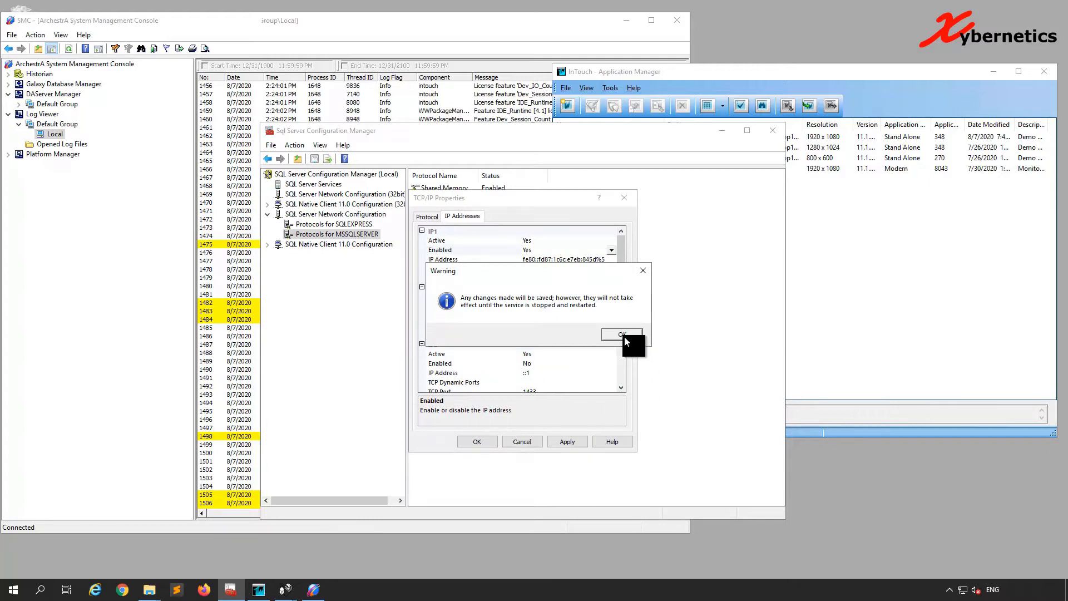
pyautogui.click(619, 334)
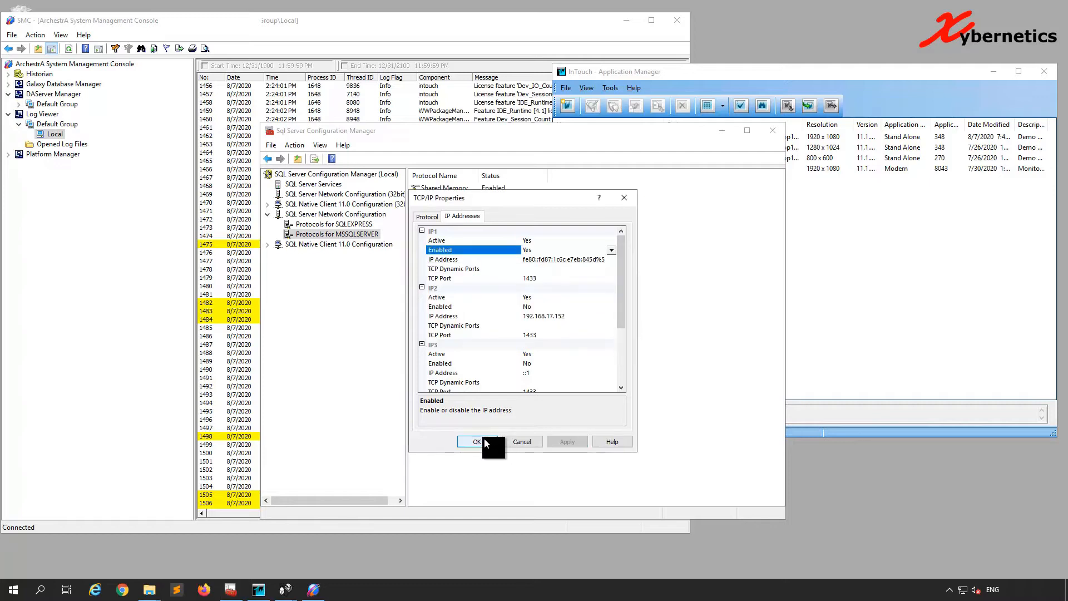
pyautogui.click(477, 441)
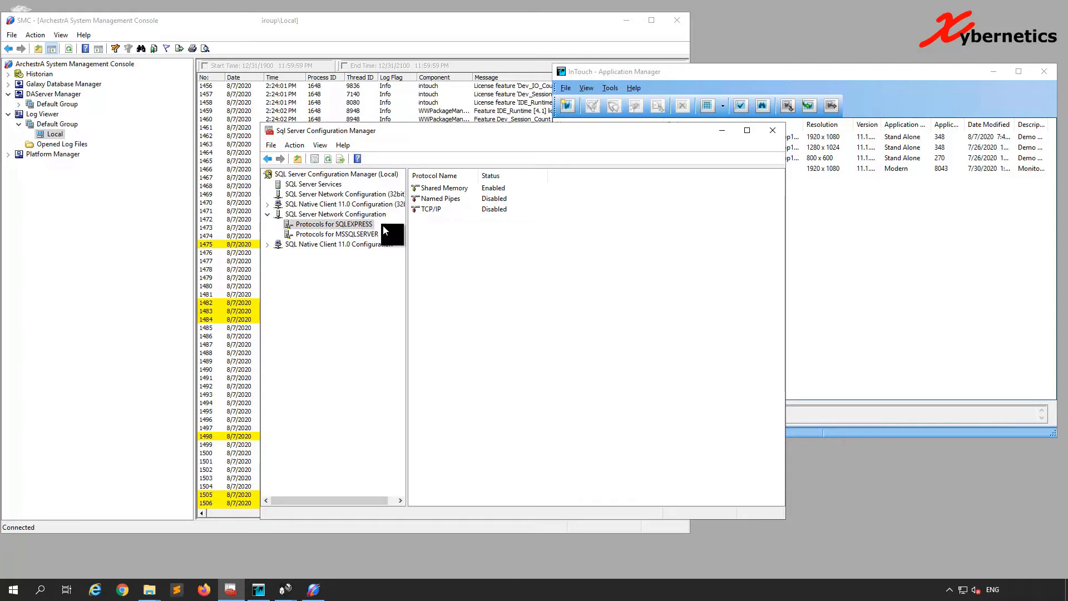
# Apply Enabled for SQLEXPRESS Named Pipes and TCP/IP, acknowledging both restart warnings
pyautogui.doubleClick(440, 198)
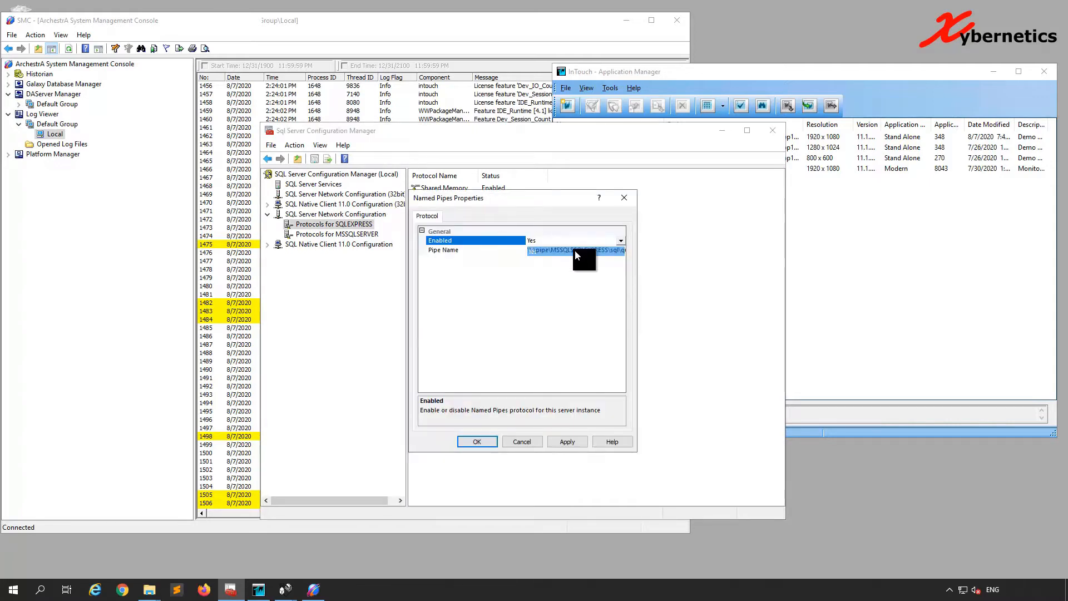
pyautogui.click(567, 441)
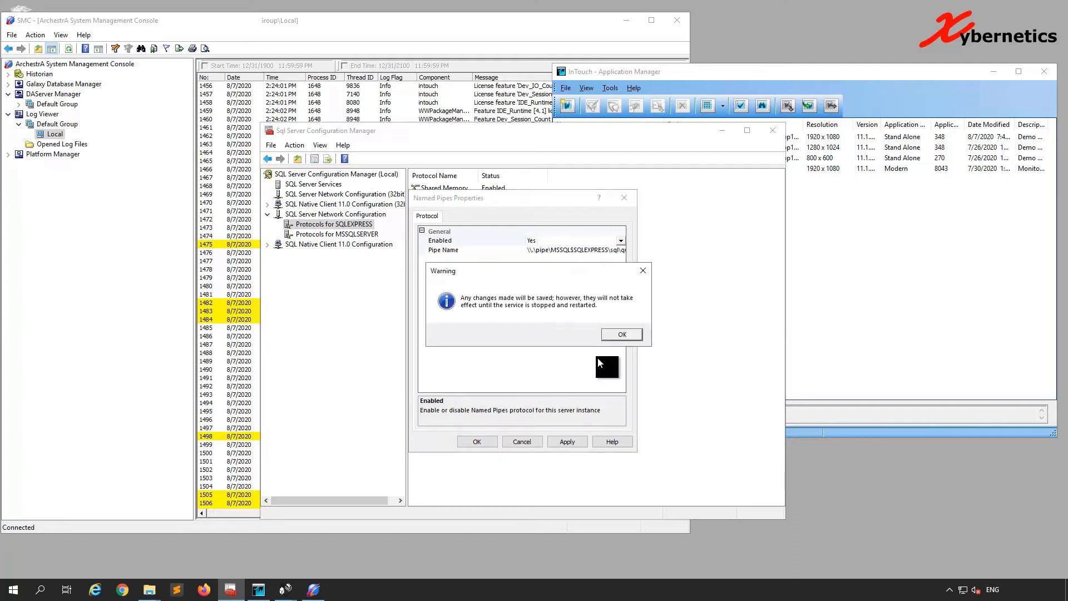
pyautogui.click(621, 334)
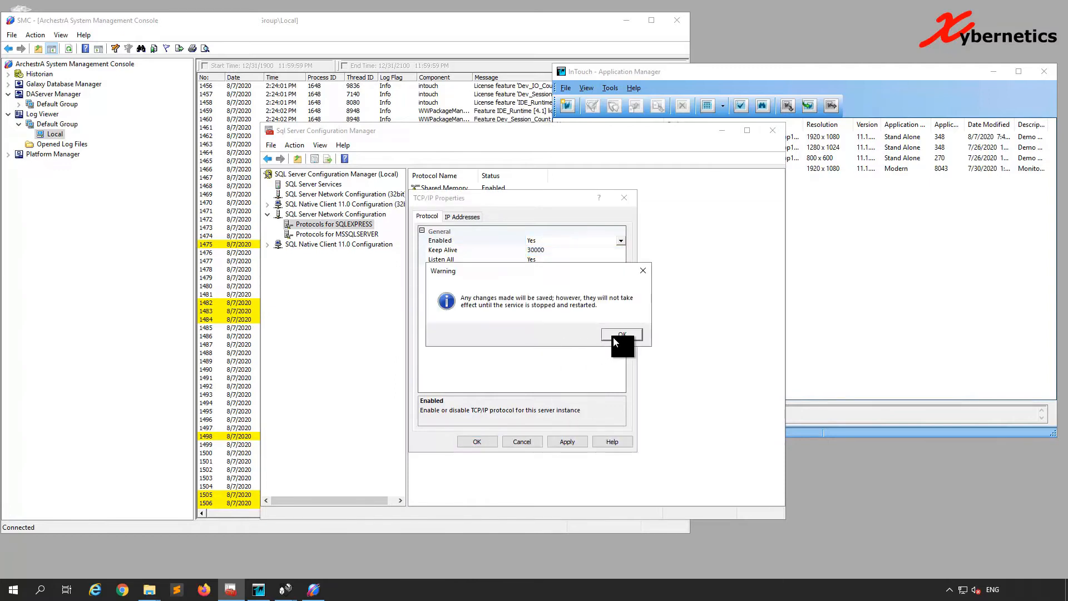
pyautogui.click(621, 333)
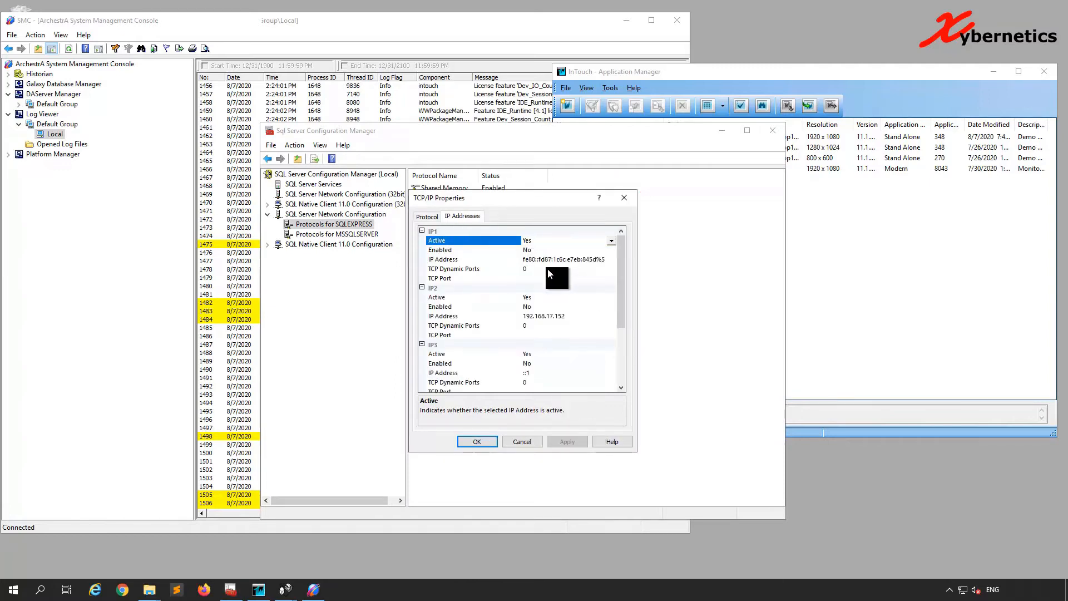
pyautogui.click(450, 249)
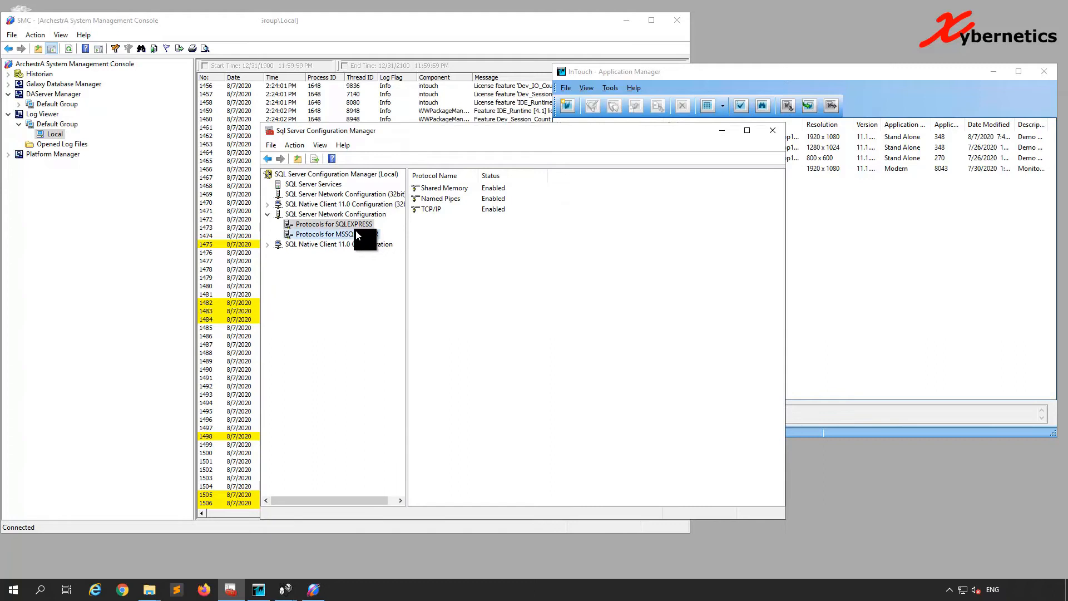
pyautogui.click(326, 234)
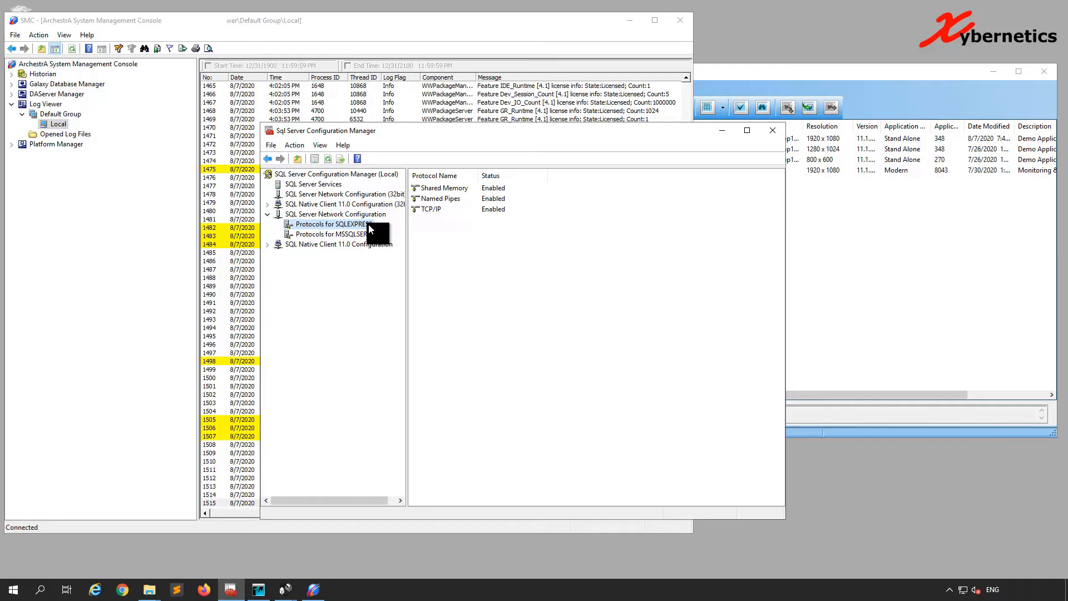
pyautogui.click(333, 234)
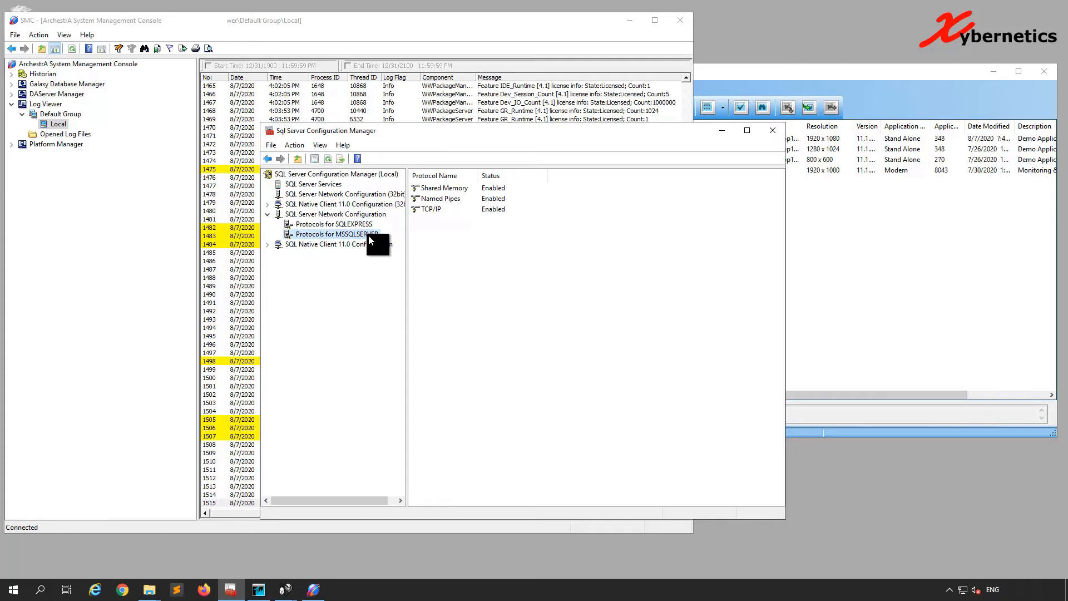
pyautogui.click(333, 223)
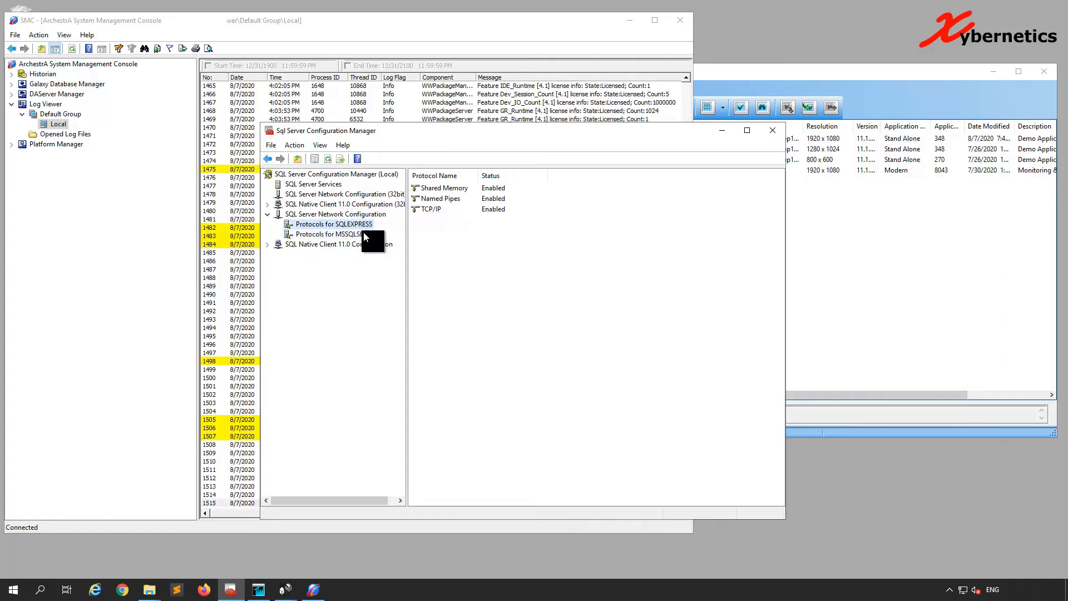
pyautogui.moveTo(306, 191)
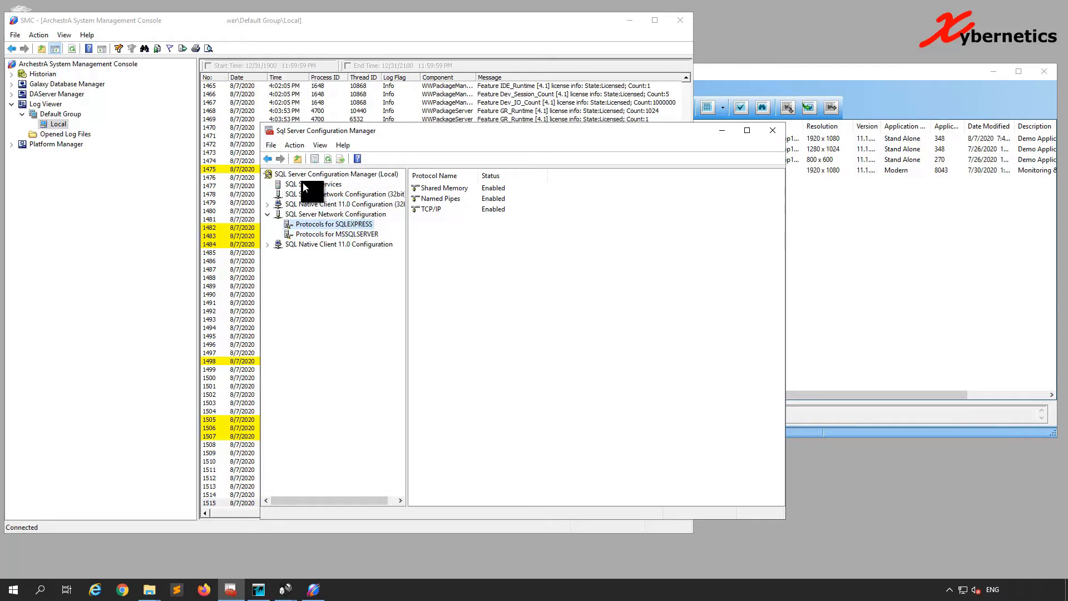
# Restart the SQL Server (MSSQLSERVER) and SQL Server (SQLEXPRESS) services
pyautogui.click(312, 183)
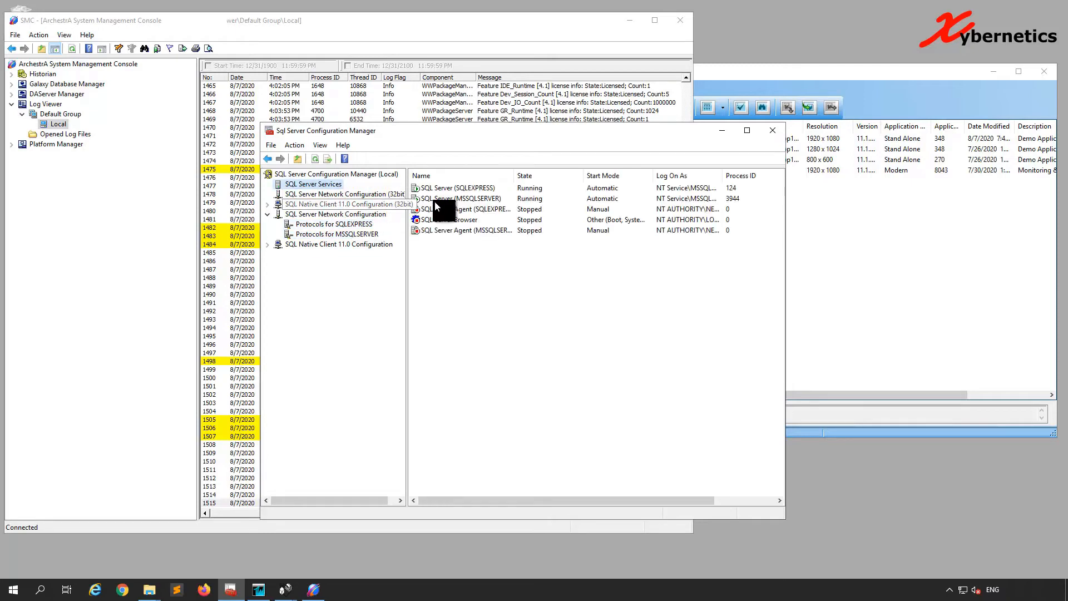
pyautogui.click(464, 198)
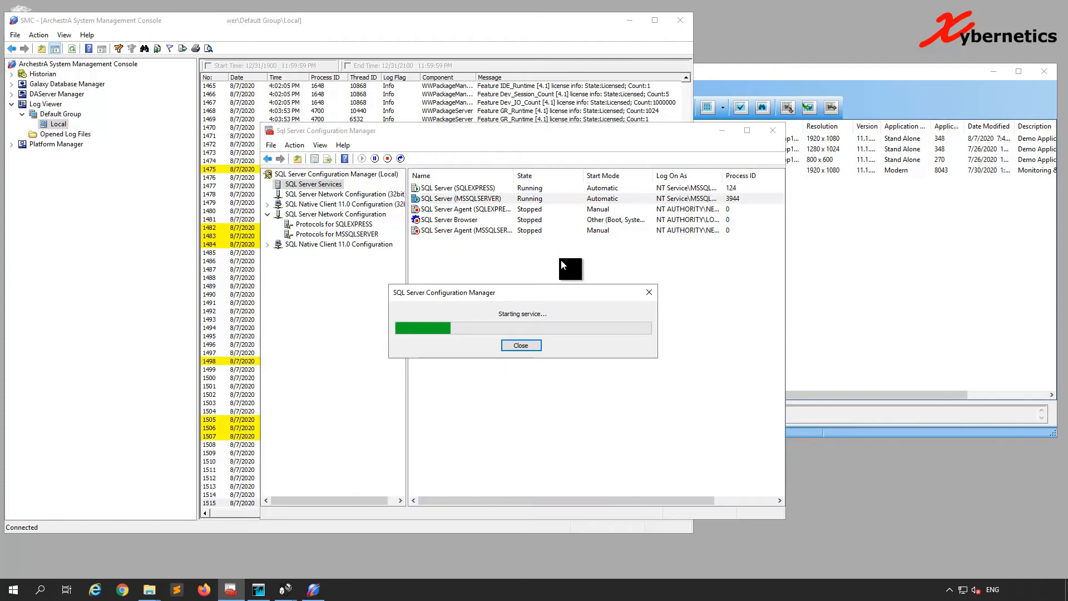
pyautogui.click(520, 345)
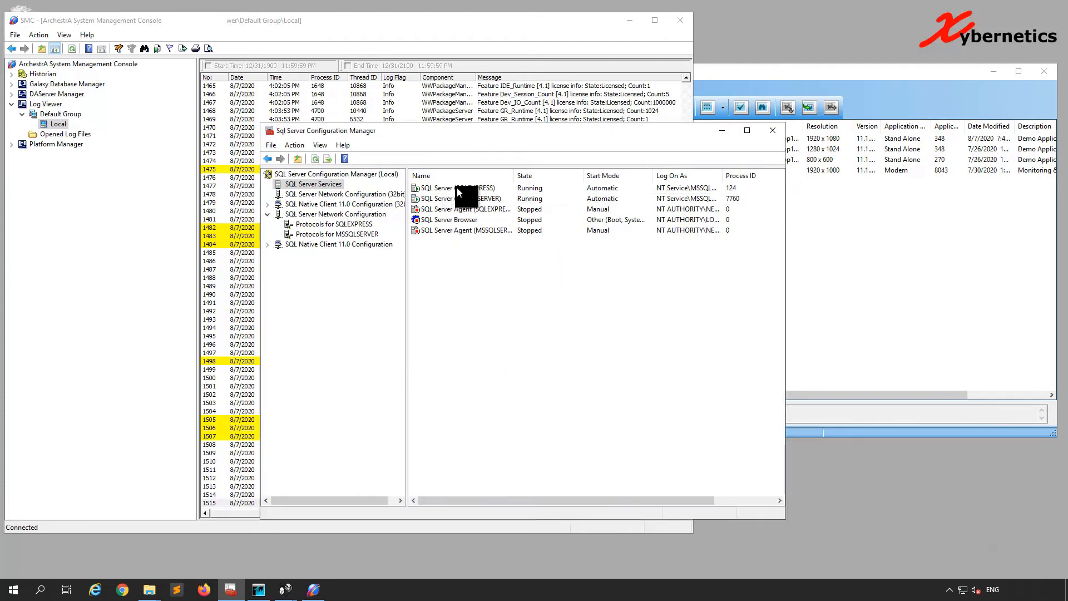
pyautogui.click(460, 199)
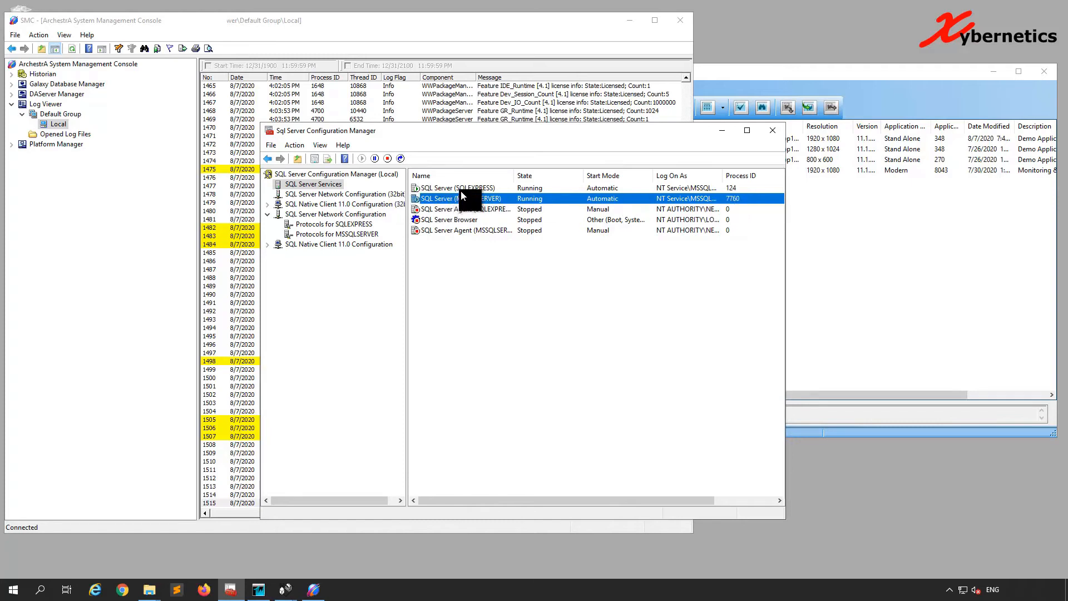
pyautogui.click(456, 188)
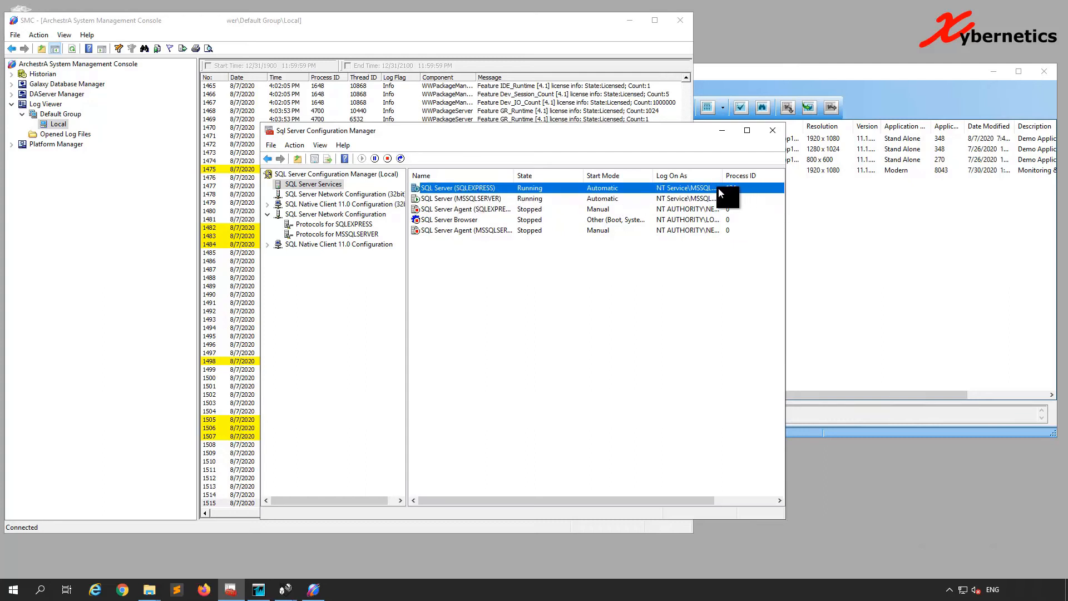
pyautogui.rightClick(460, 188)
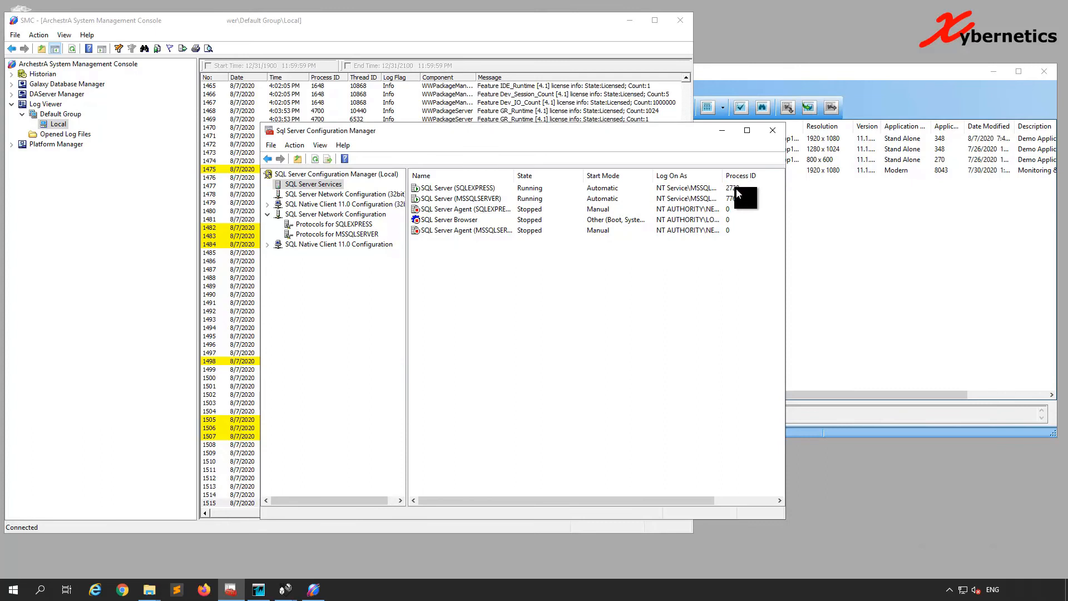
pyautogui.click(460, 188)
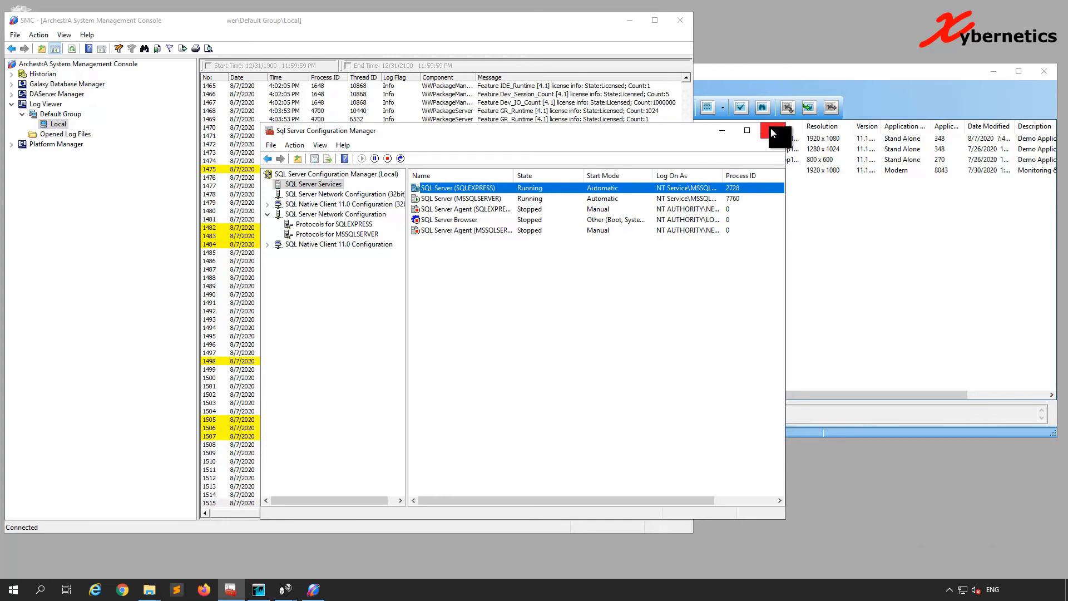
# Close Configuration Manager and choose the .aapkg package in C:\x for import
pyautogui.click(771, 130)
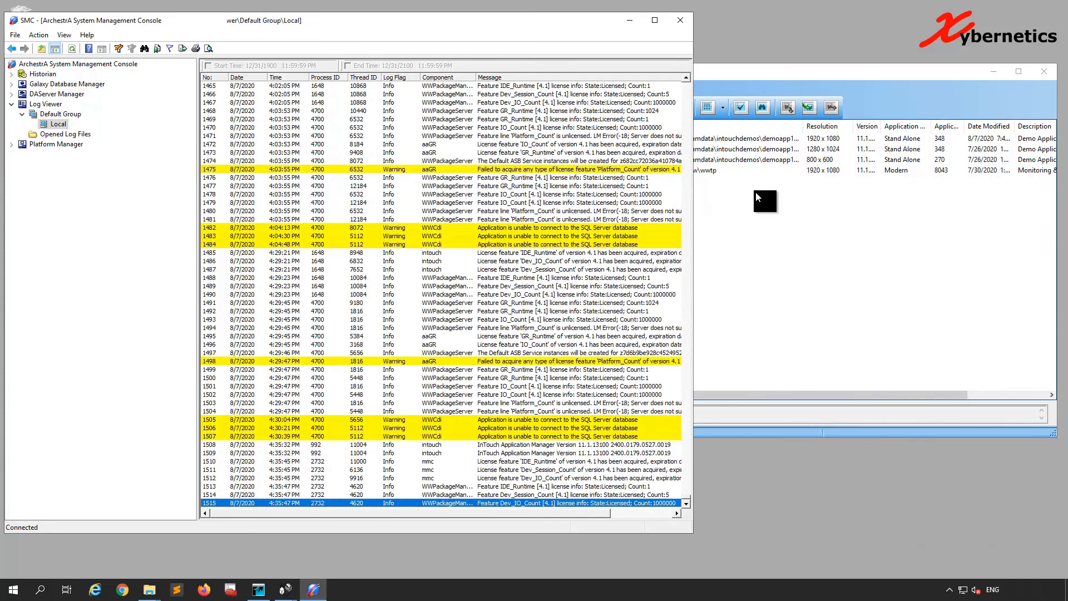
pyautogui.click(565, 87)
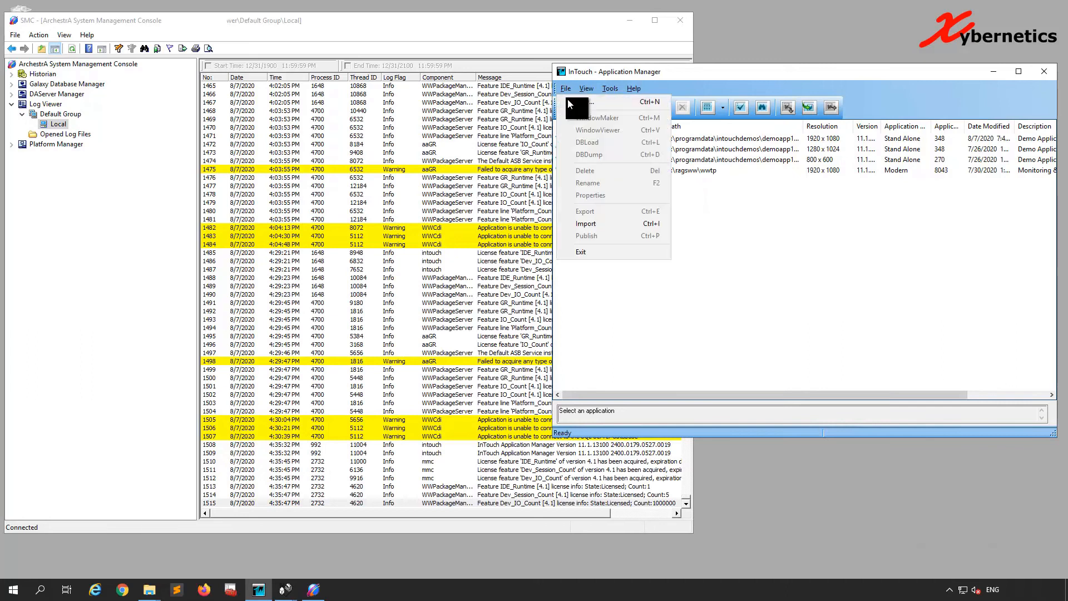
pyautogui.click(585, 224)
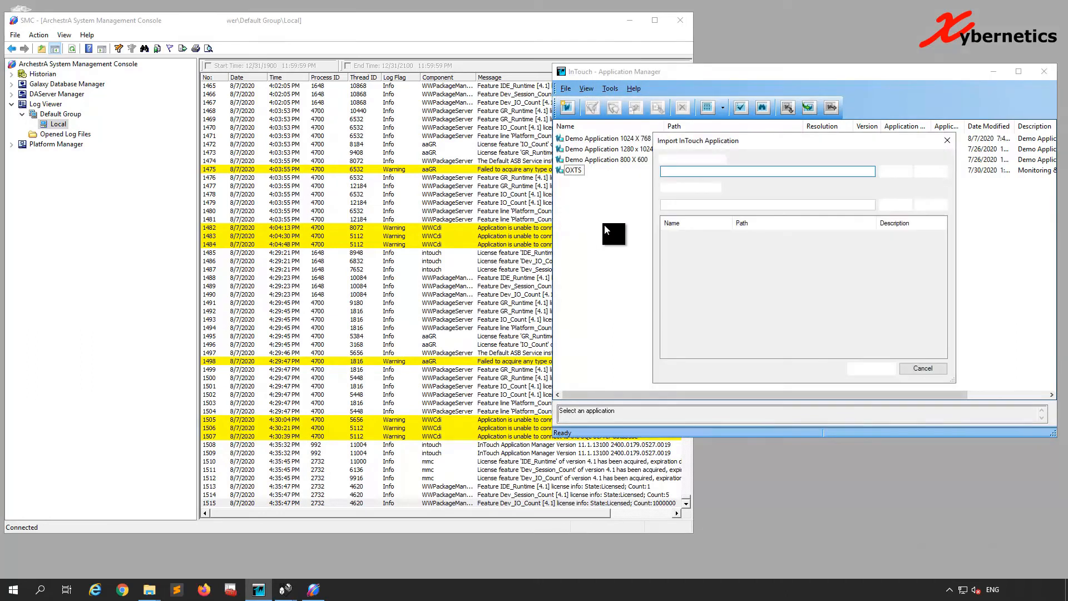
pyautogui.click(898, 171)
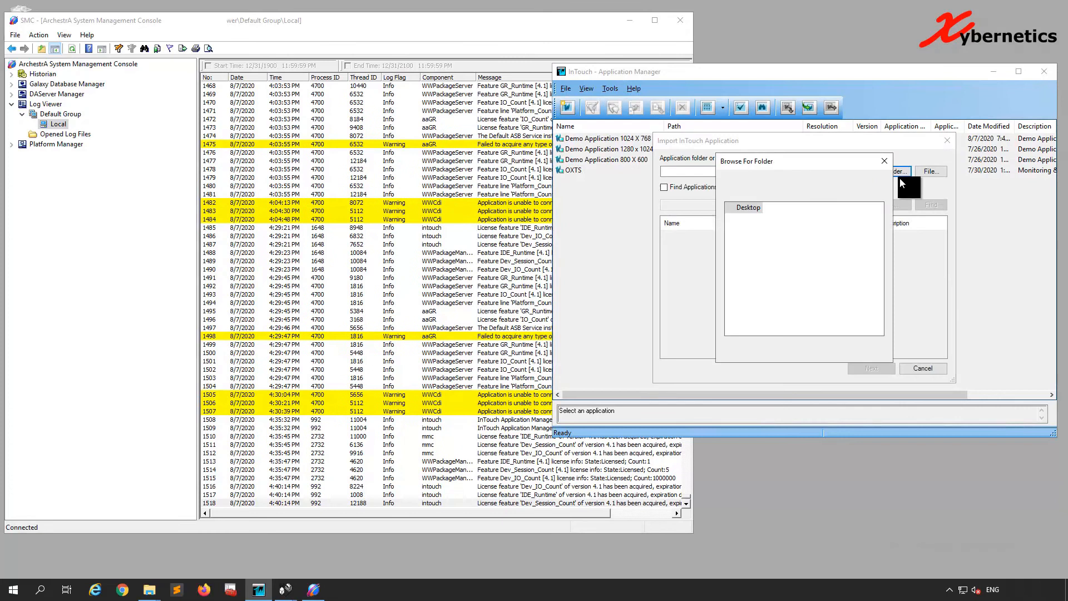
pyautogui.click(884, 160)
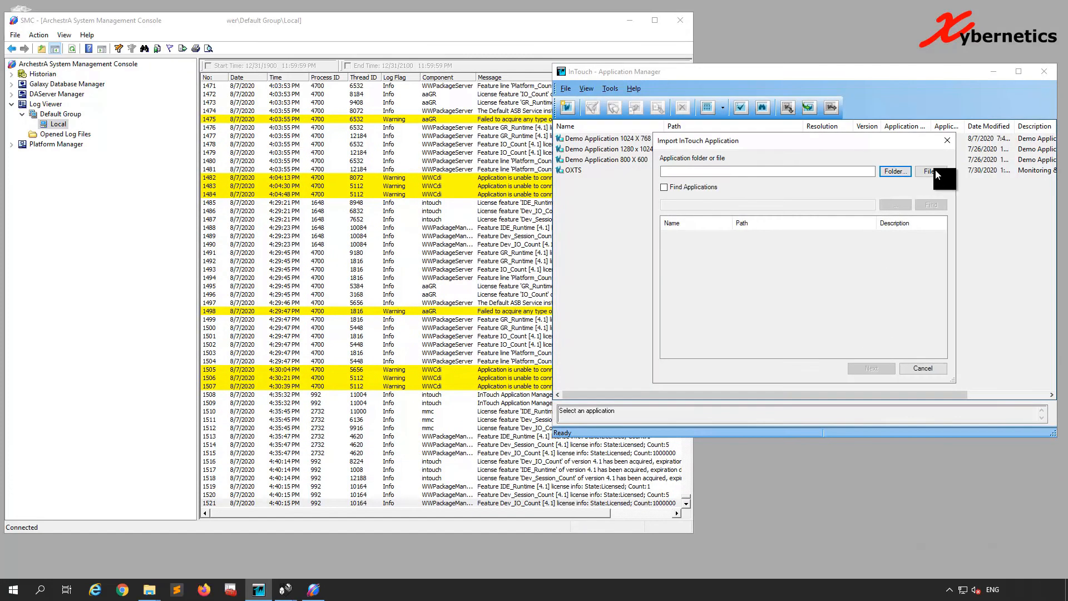
pyautogui.click(931, 171)
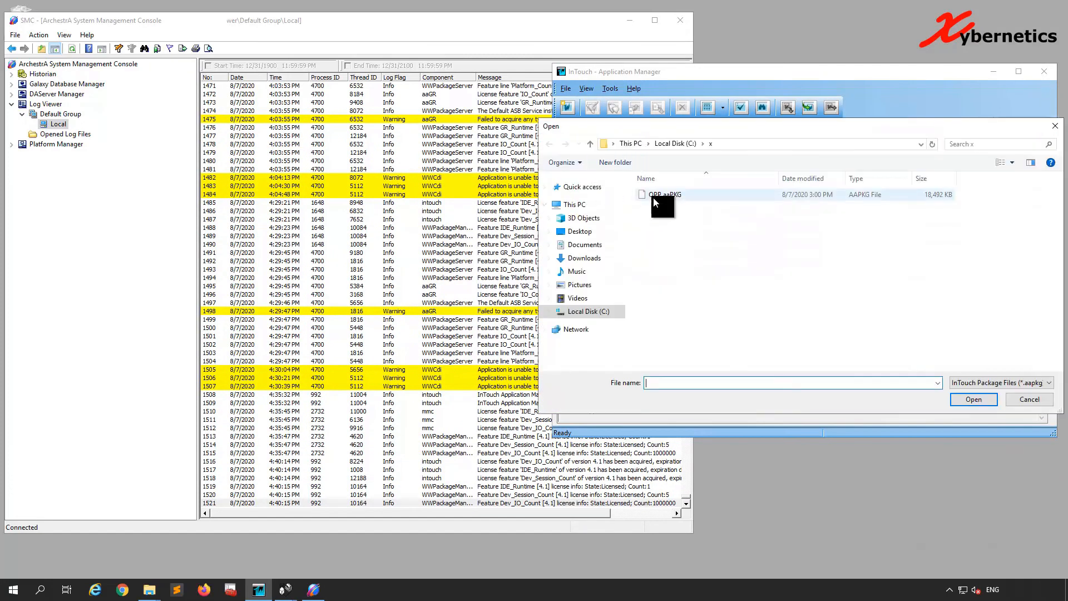
pyautogui.click(973, 399)
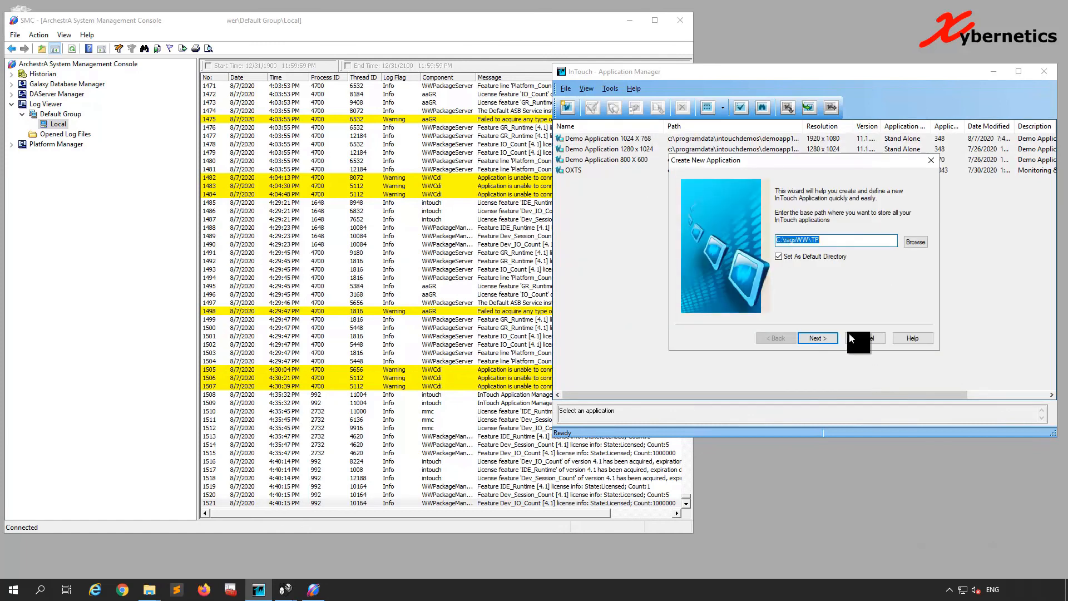
# Accept the base path and NewApp directory, and describe the Testing application
pyautogui.click(817, 338)
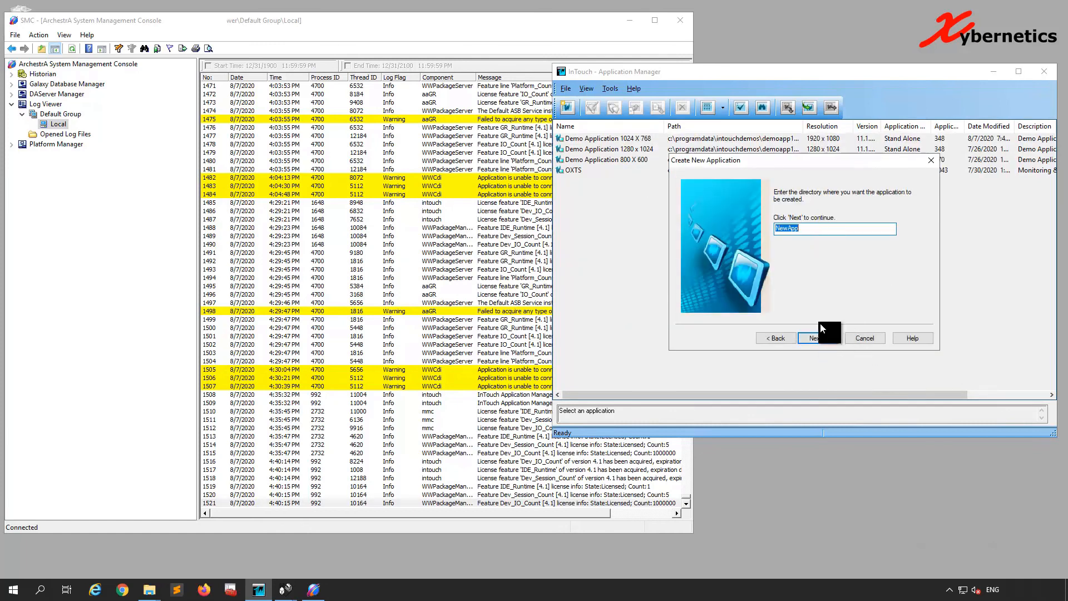
pyautogui.click(817, 337)
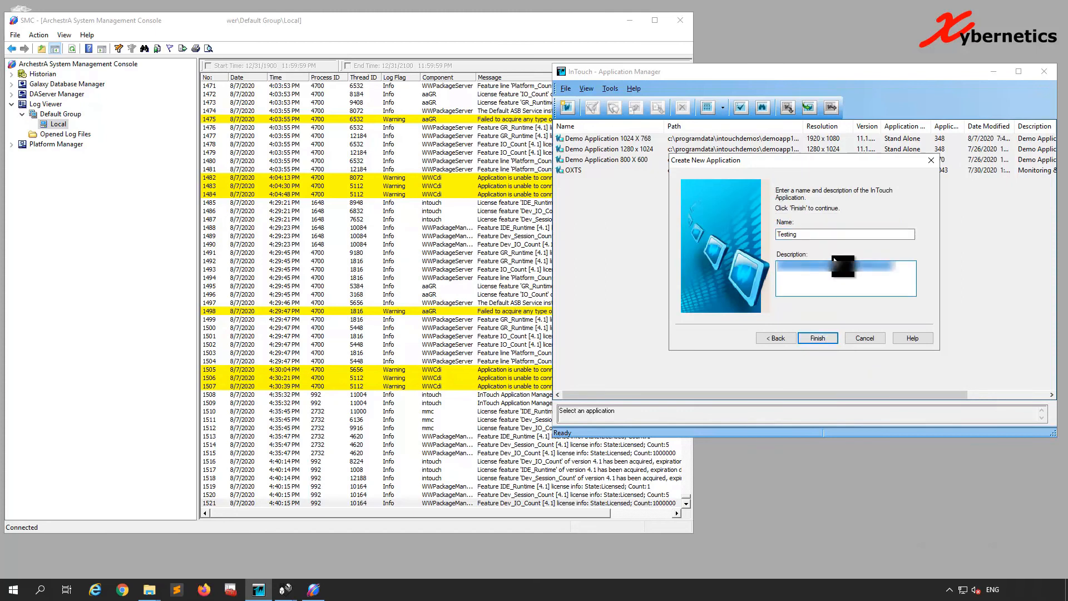
pyautogui.click(816, 338)
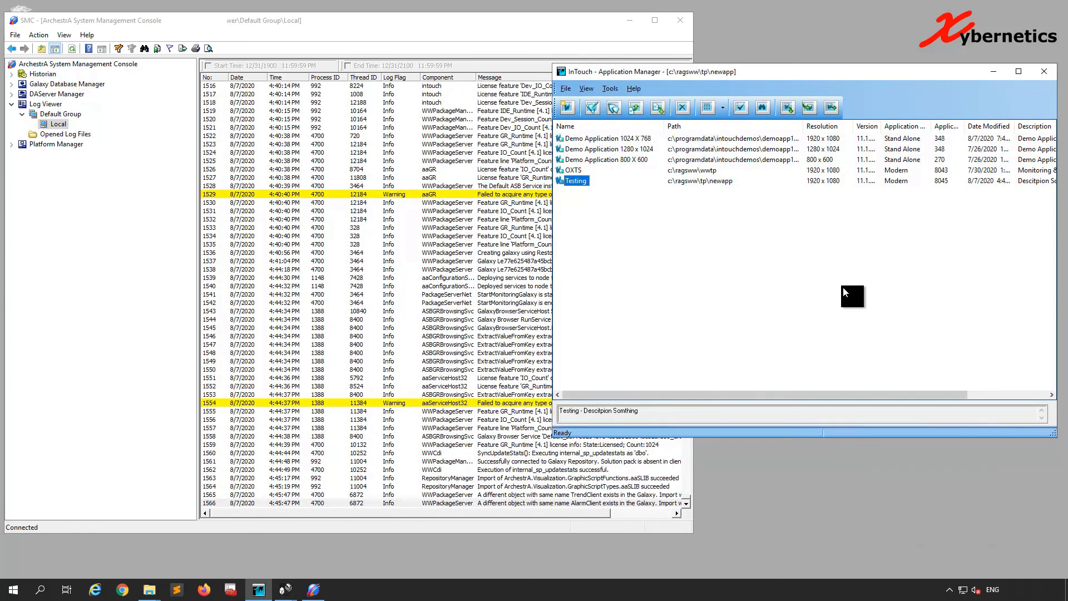
pyautogui.moveTo(607, 197)
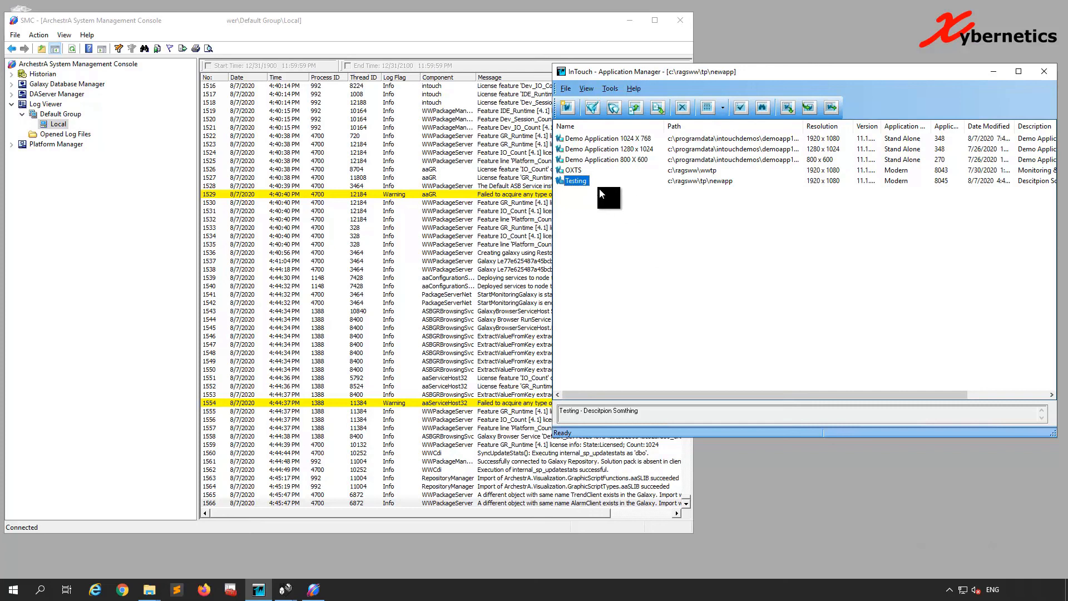